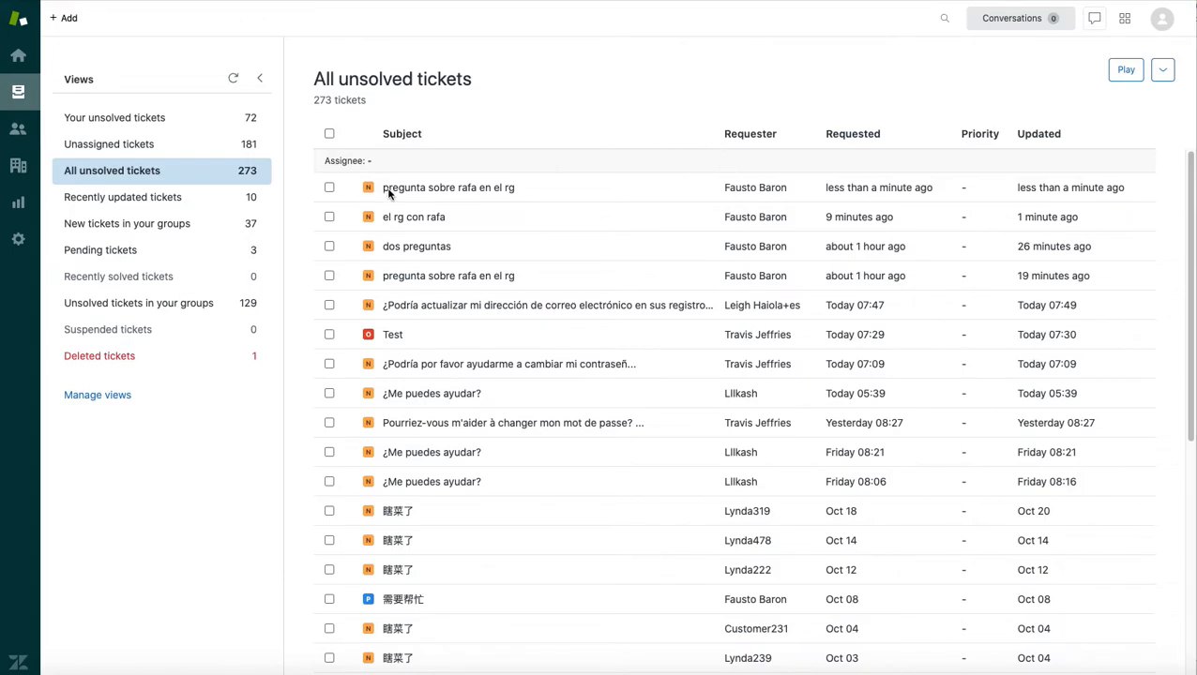
Open ticket #964, 'pregunta sobre rafa en el rg', from the All unsolved tickets view.
left_click(448, 187)
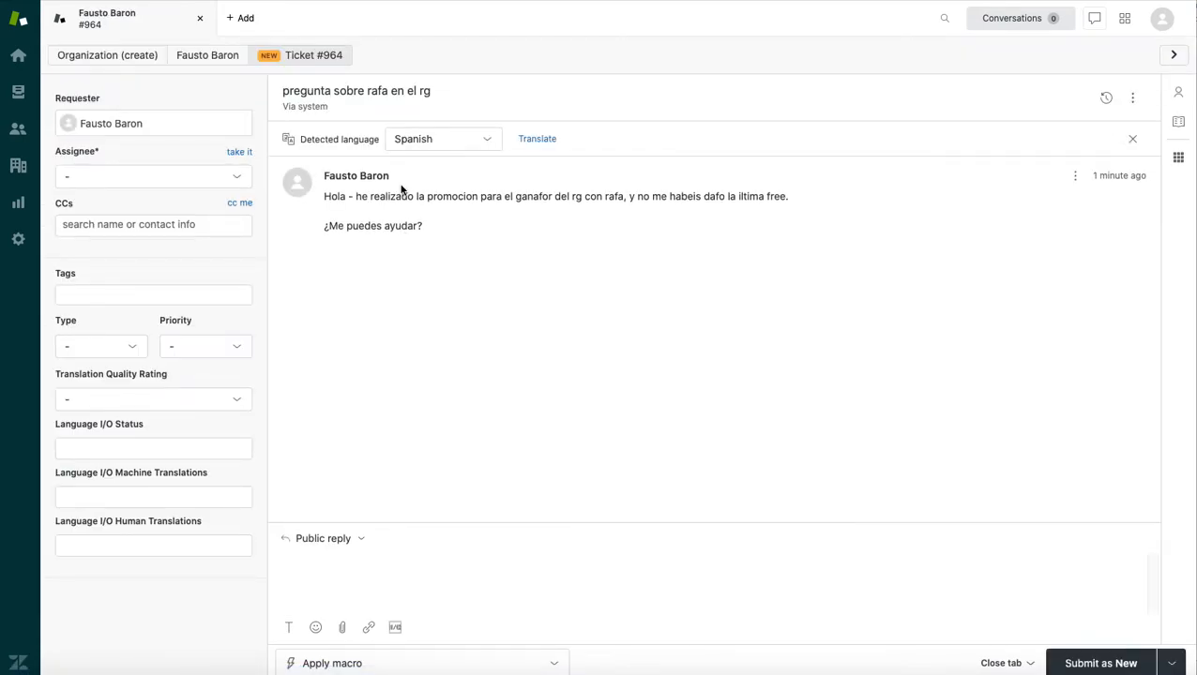
mouse_move(471, 268)
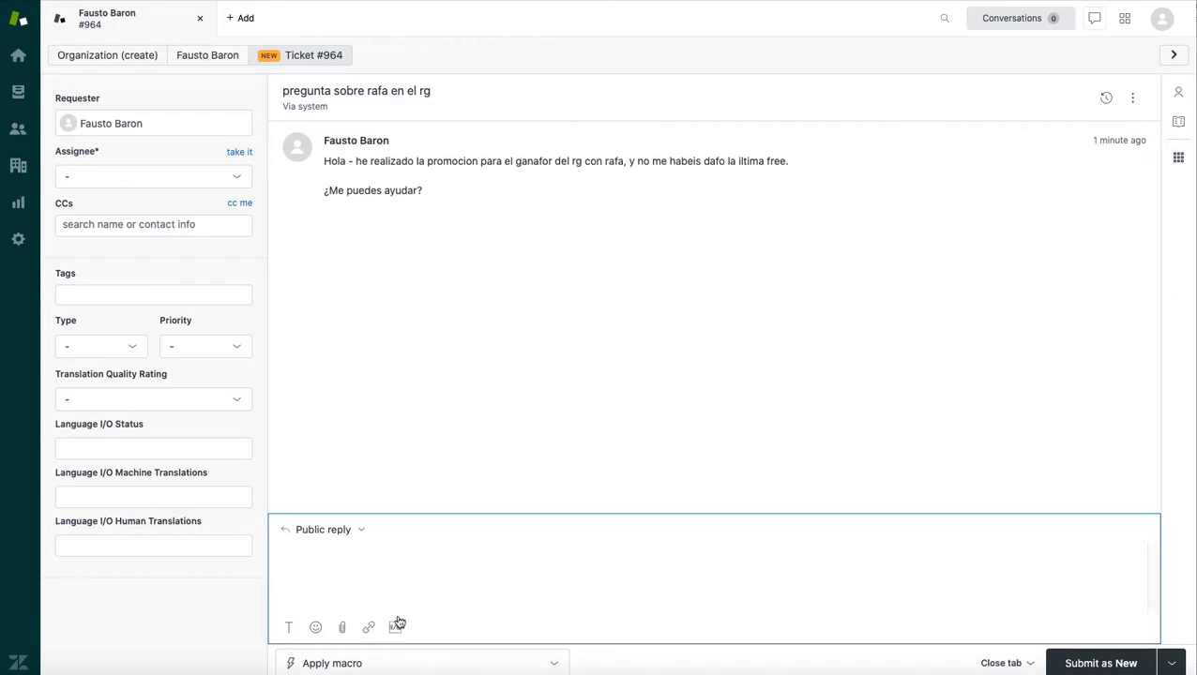
mouse_move(396, 627)
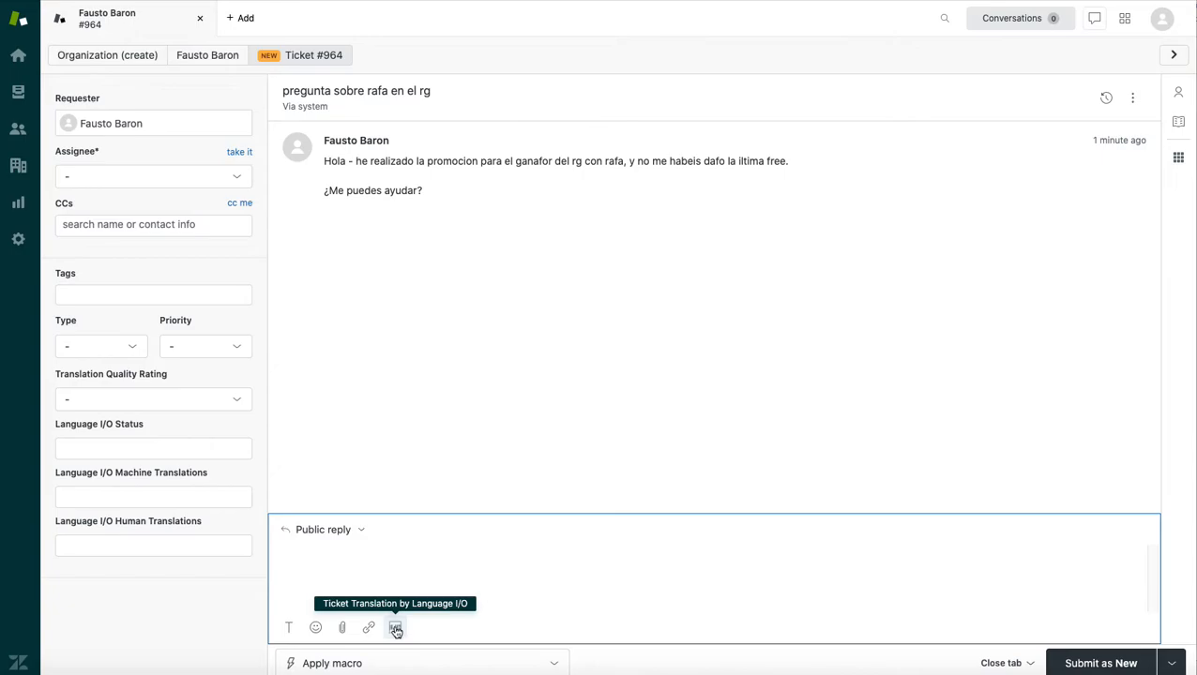
mouse_move(395, 627)
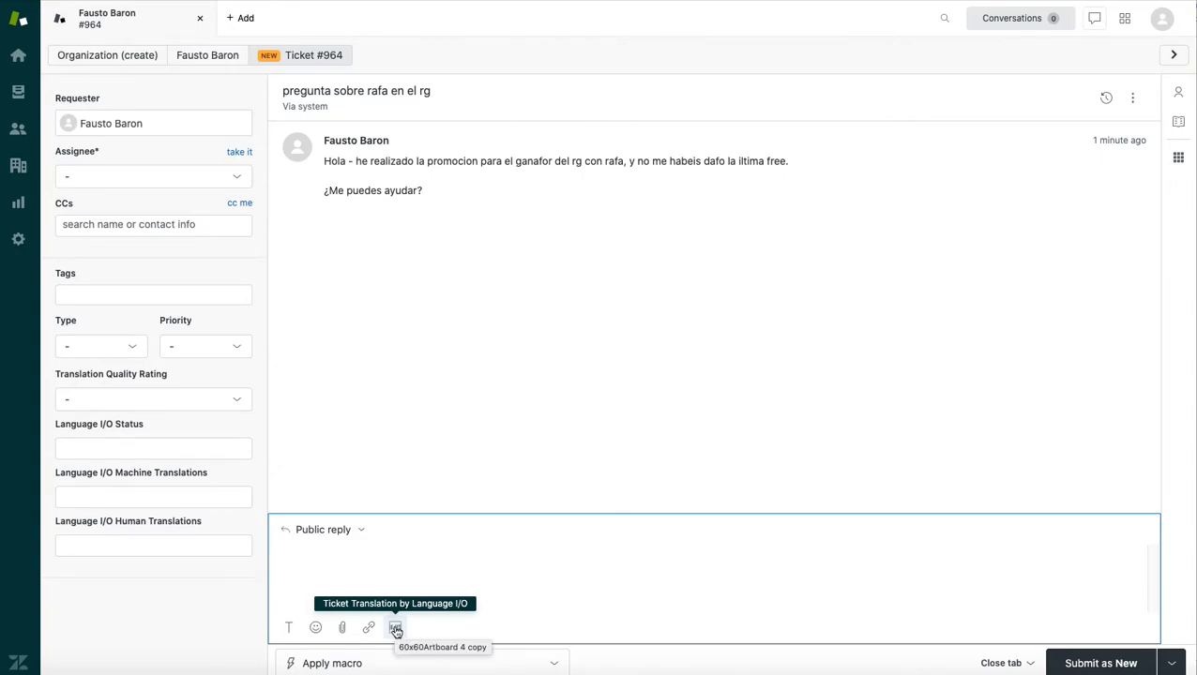
Show the Language I/O panel listing the customer message and subject, Spanish to English.
left_click(395, 628)
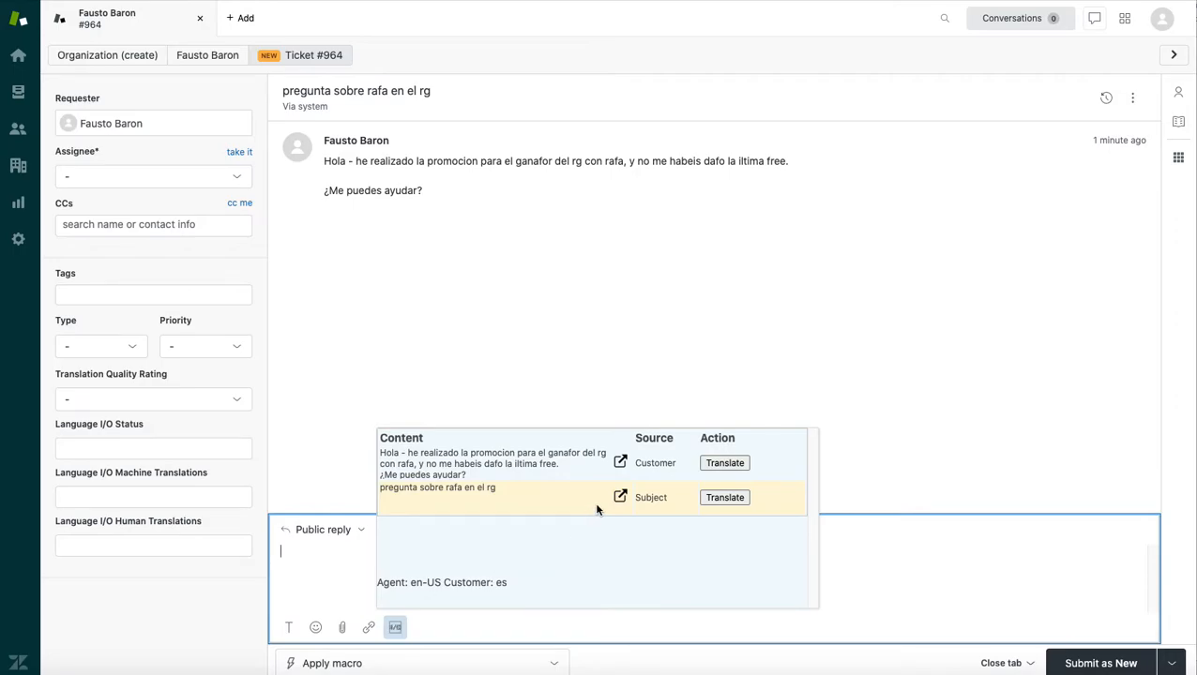
mouse_move(627, 457)
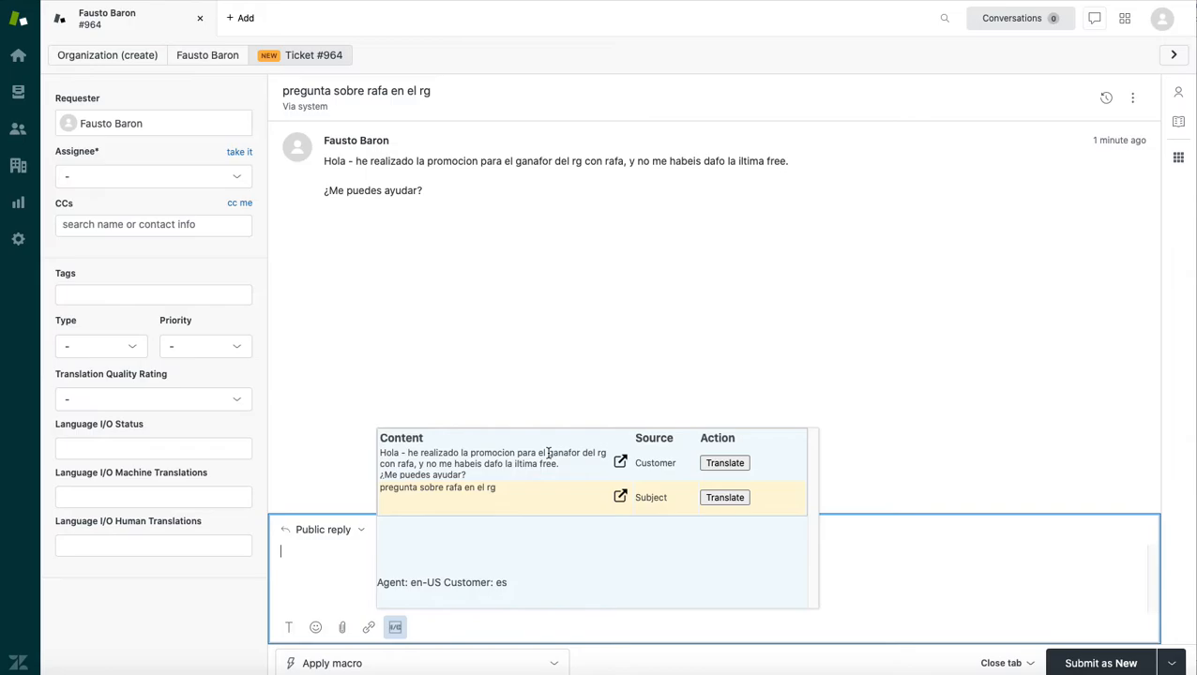
mouse_move(761, 483)
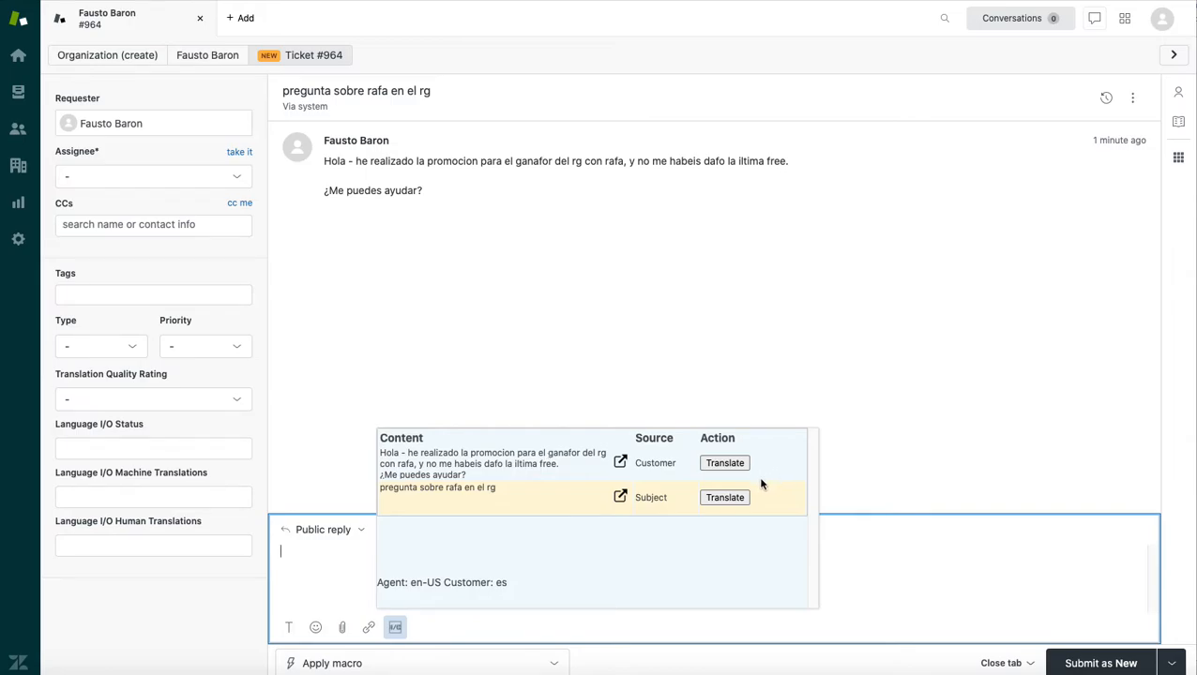
mouse_move(672, 359)
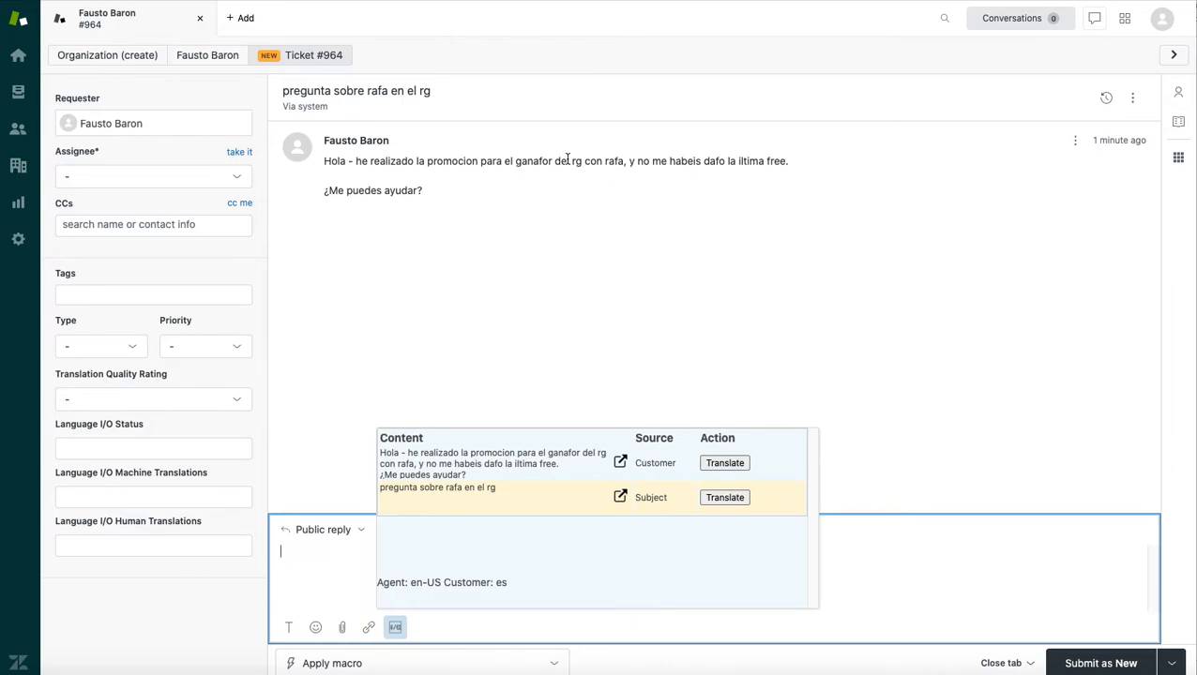
mouse_move(579, 160)
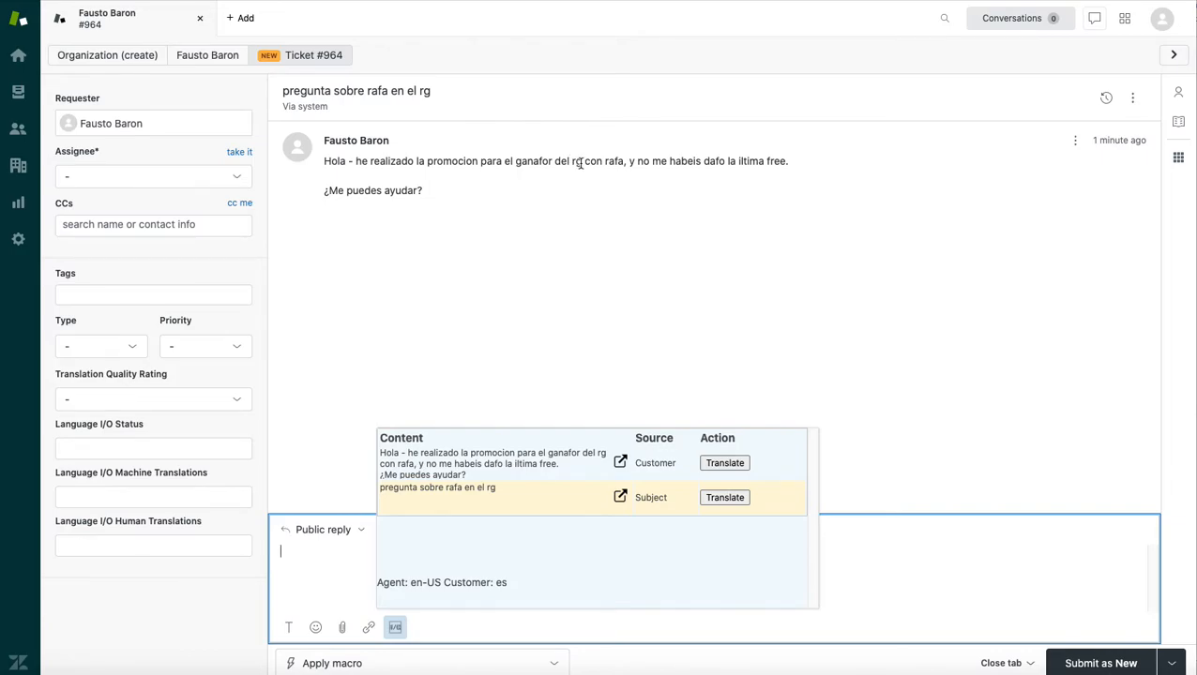
mouse_move(556, 206)
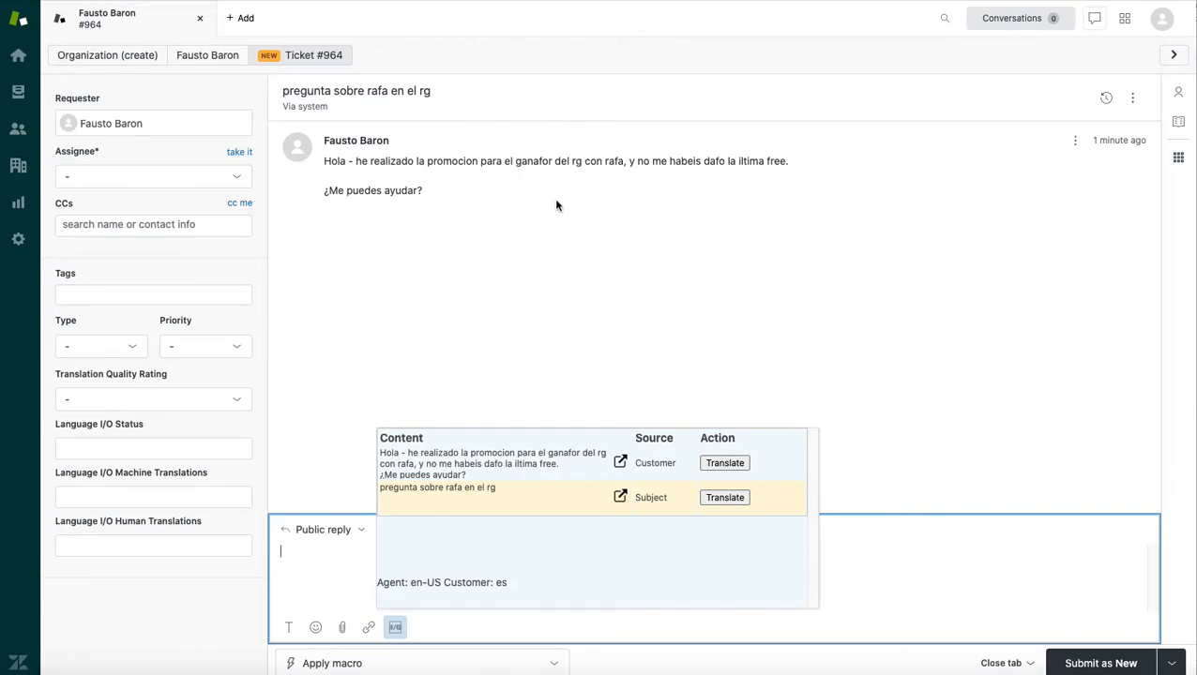
Dismiss the Language I/O panel and highlight words in Fausto's Spanish message.
left_click(394, 627)
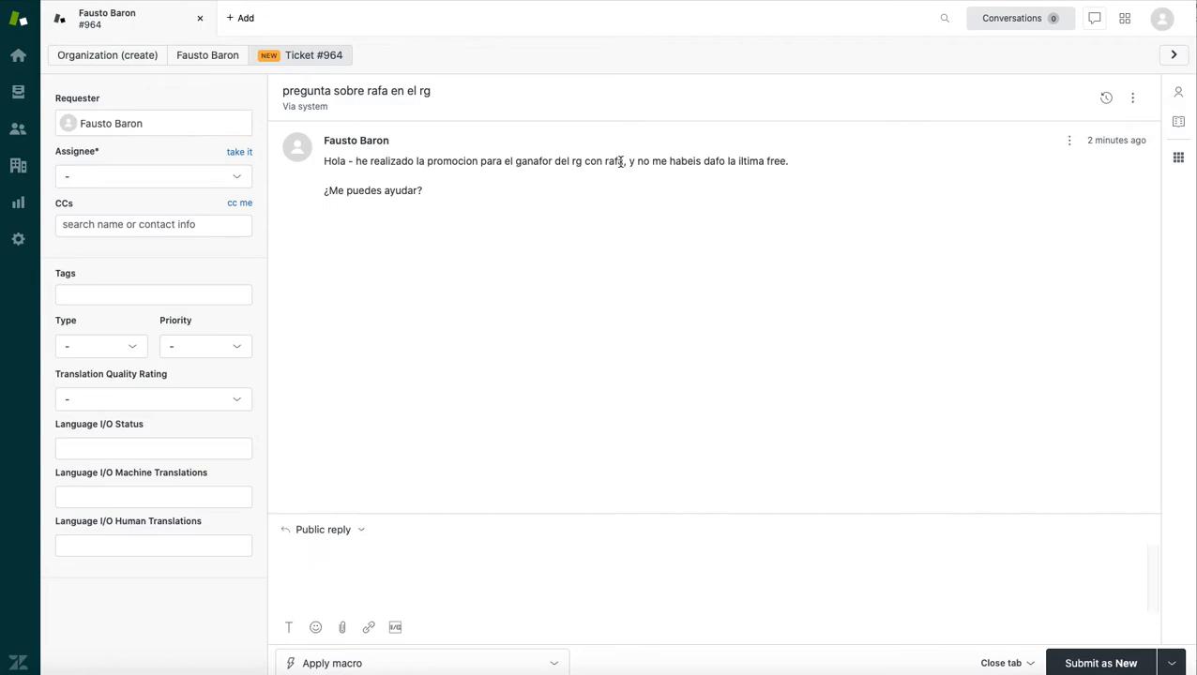
mouse_move(675, 185)
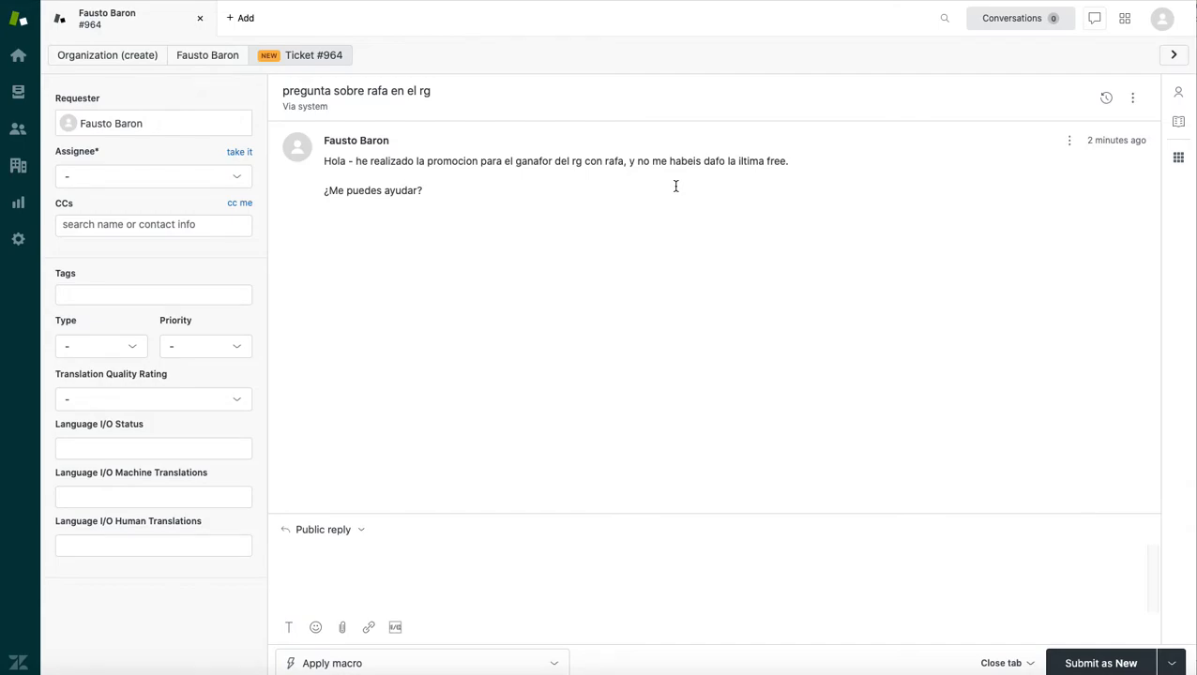
mouse_move(528, 157)
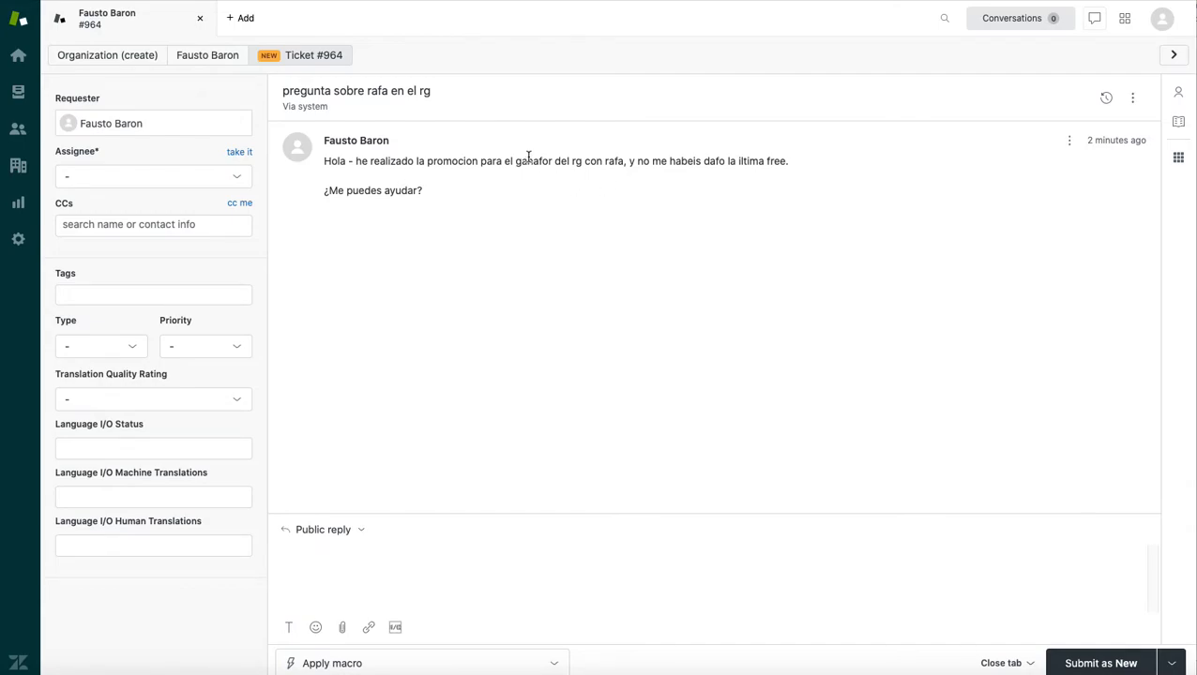
double_click(534, 160)
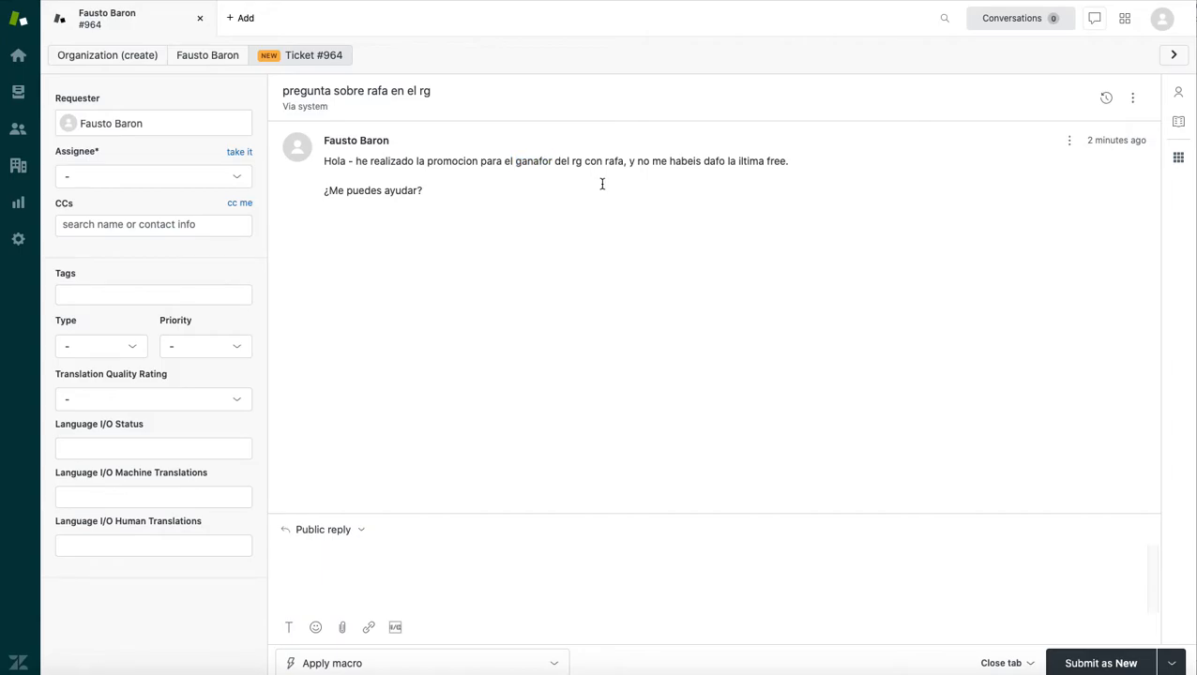
mouse_move(748, 160)
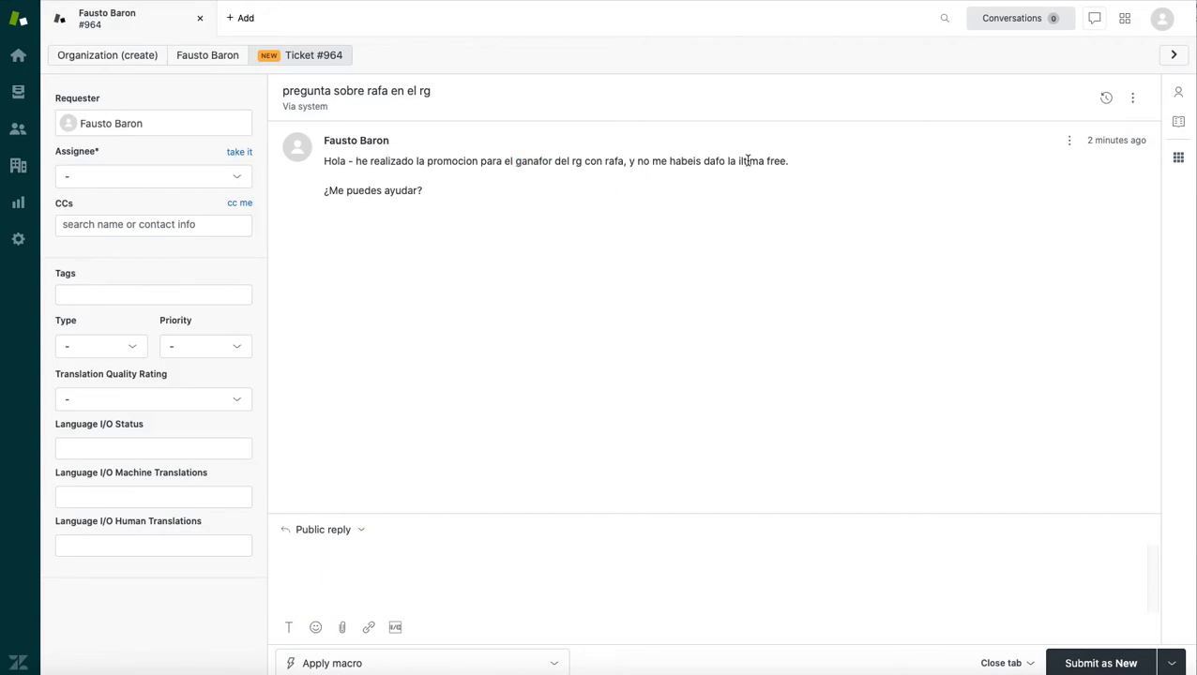
double_click(751, 160)
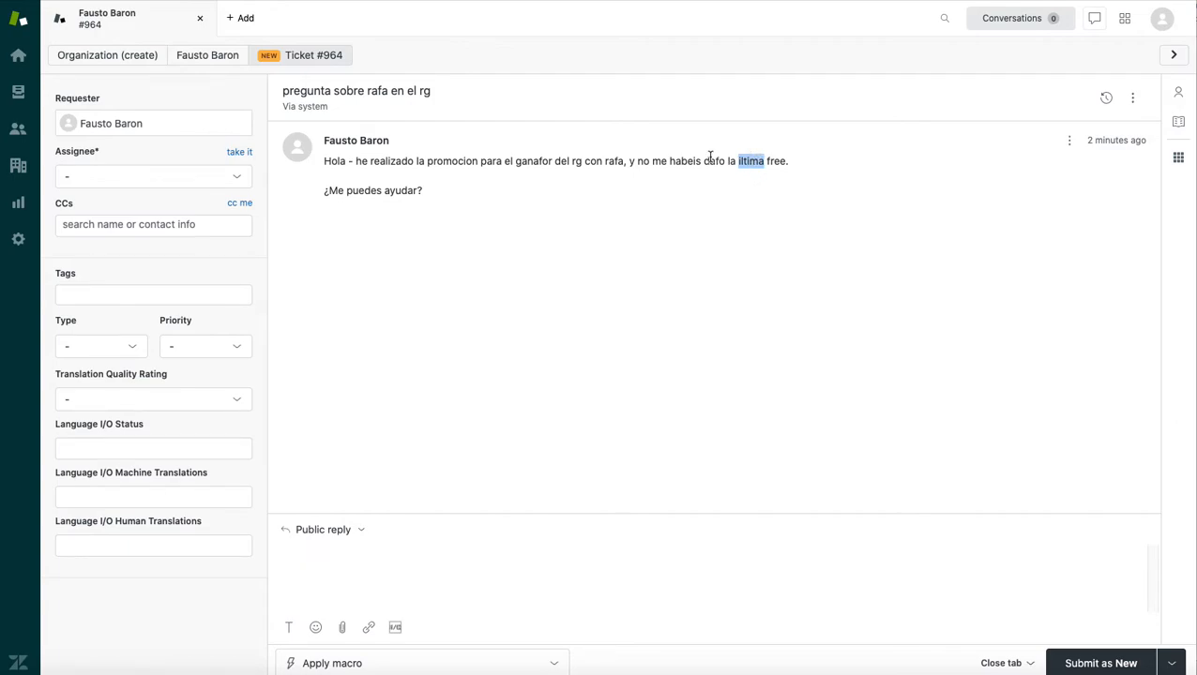
double_click(712, 161)
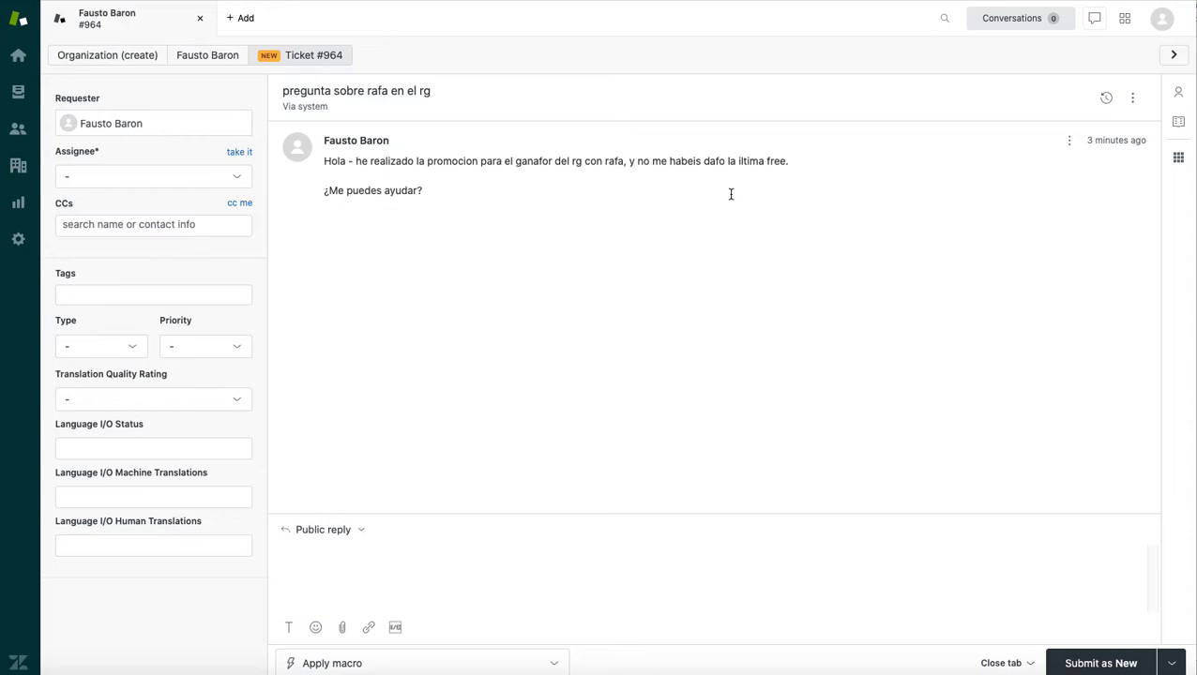
mouse_move(576, 160)
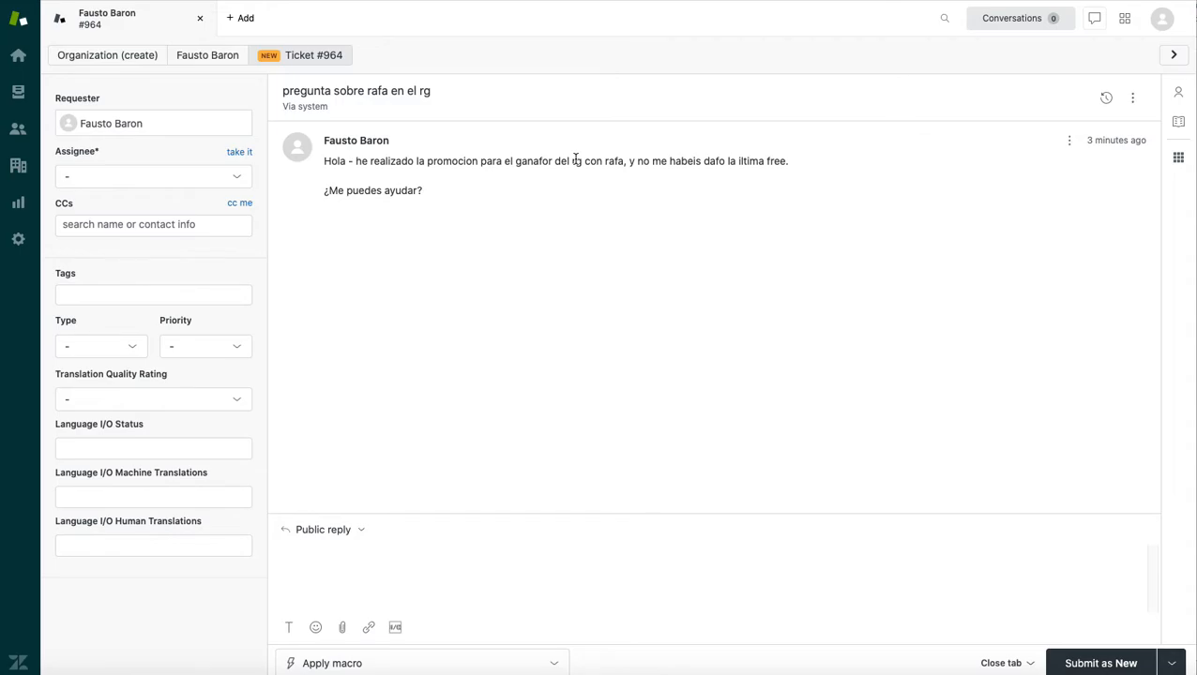
mouse_move(616, 161)
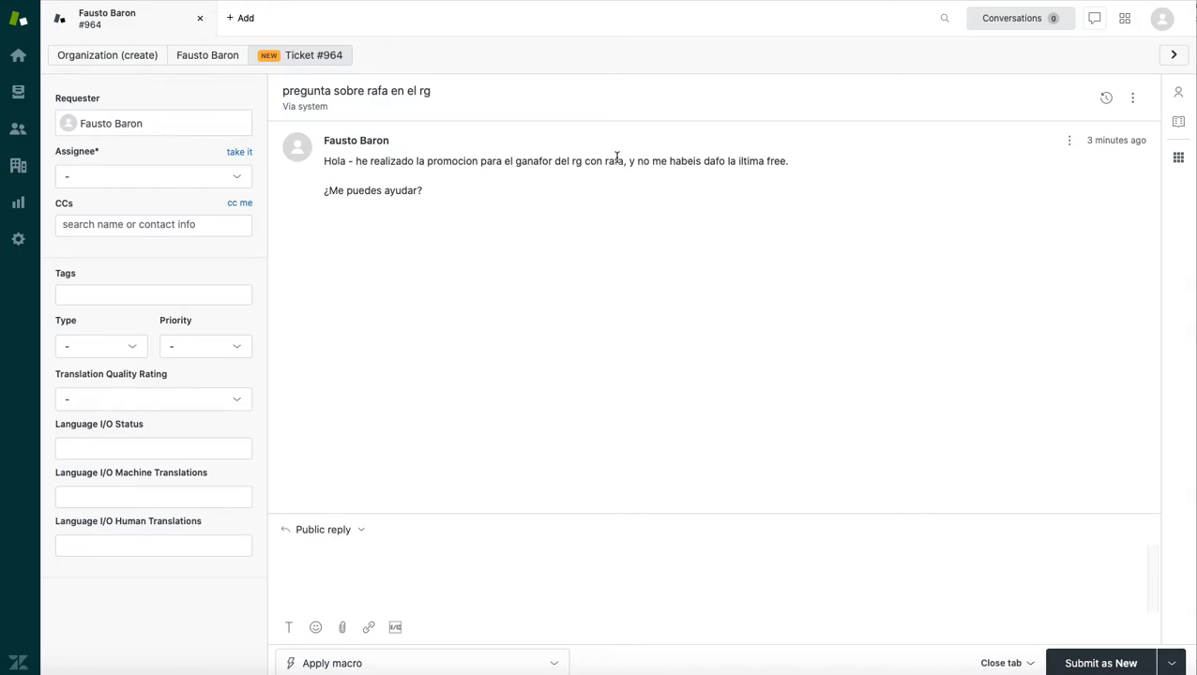
mouse_move(617, 160)
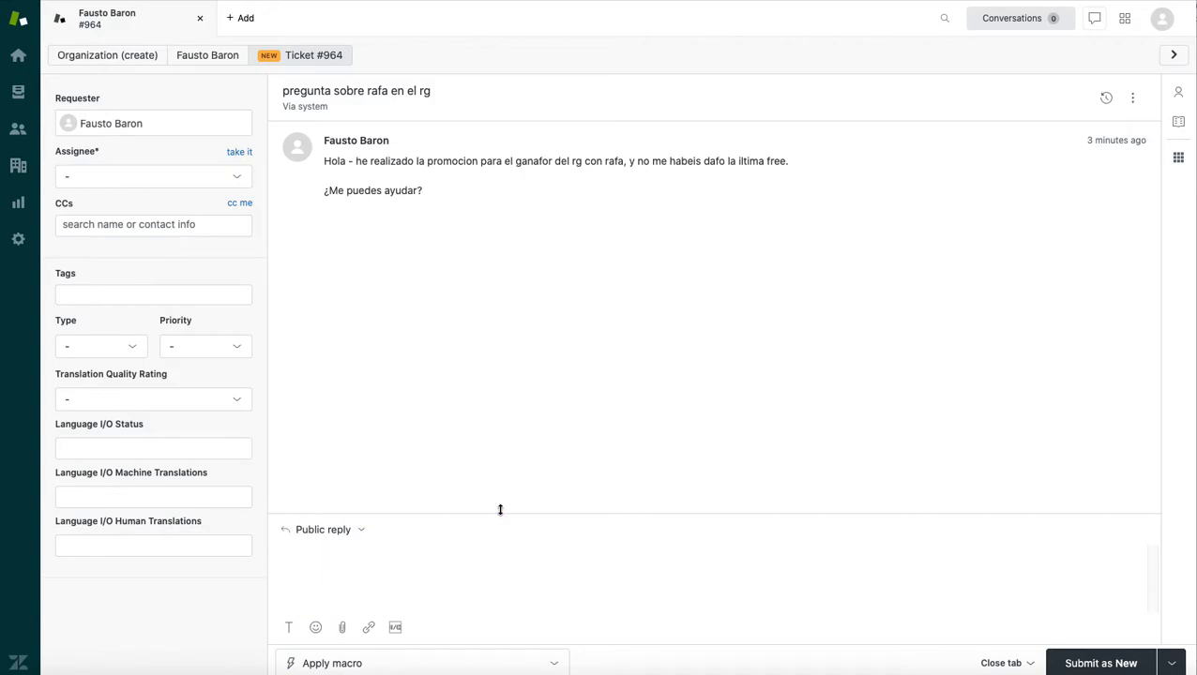
Translate the subject into 'question about Rafael Nadal at the French Open' via Language I/O.
left_click(394, 627)
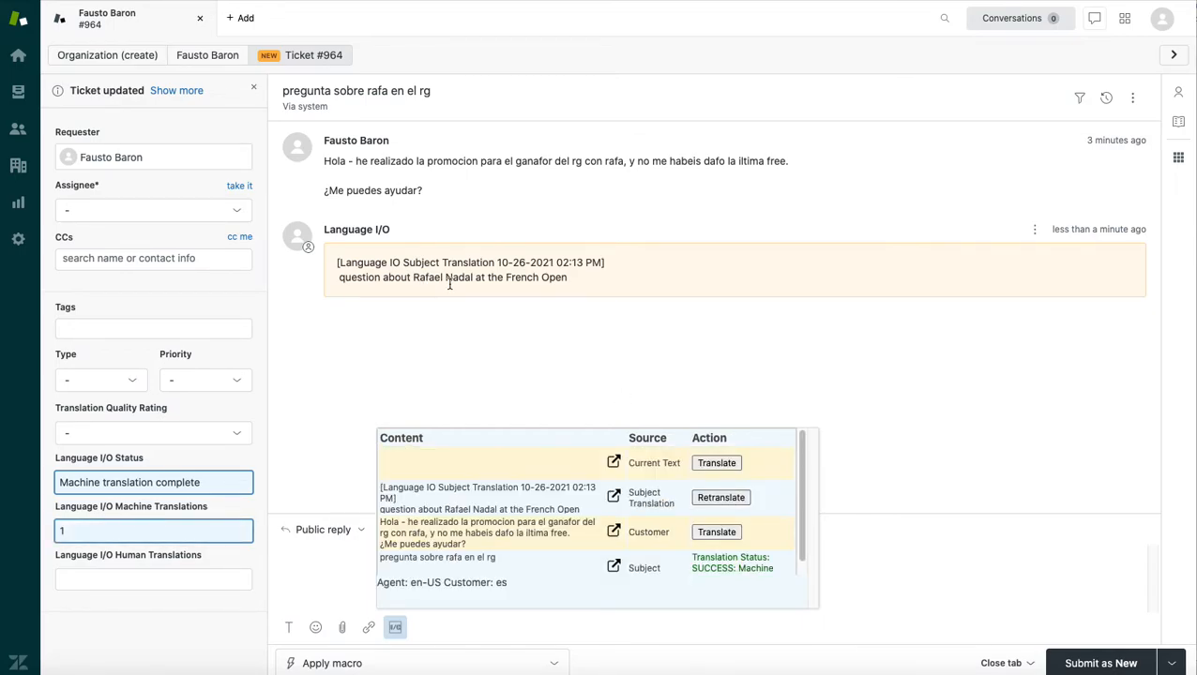
mouse_move(510, 293)
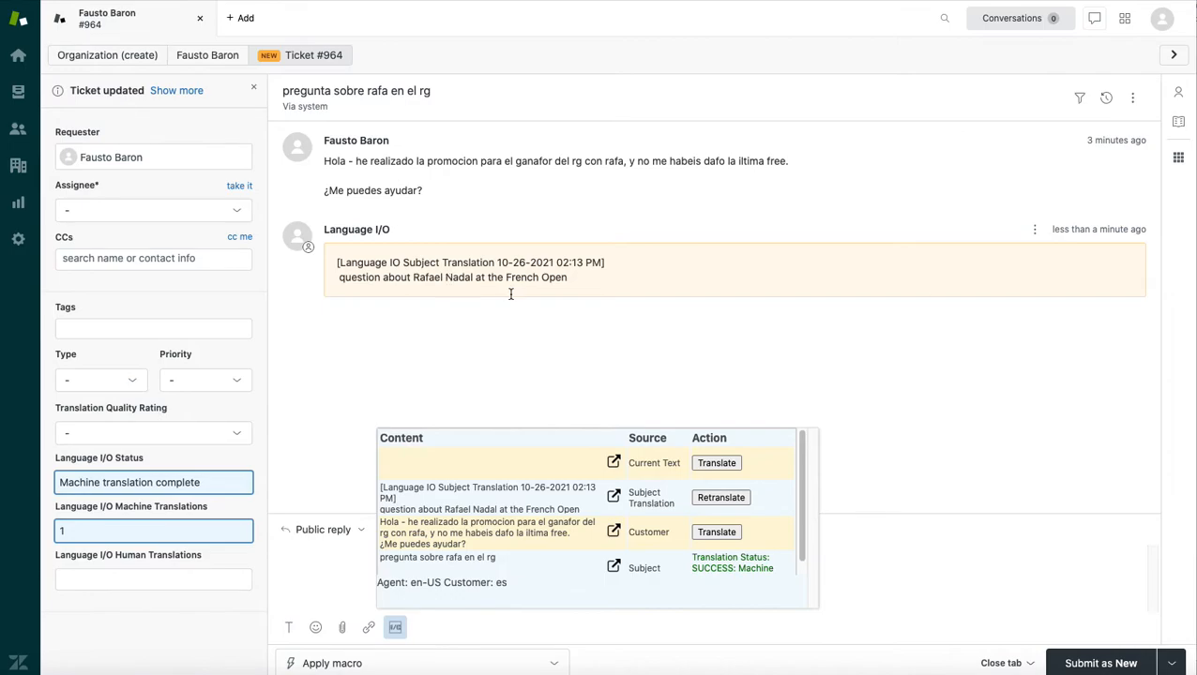
mouse_move(570, 286)
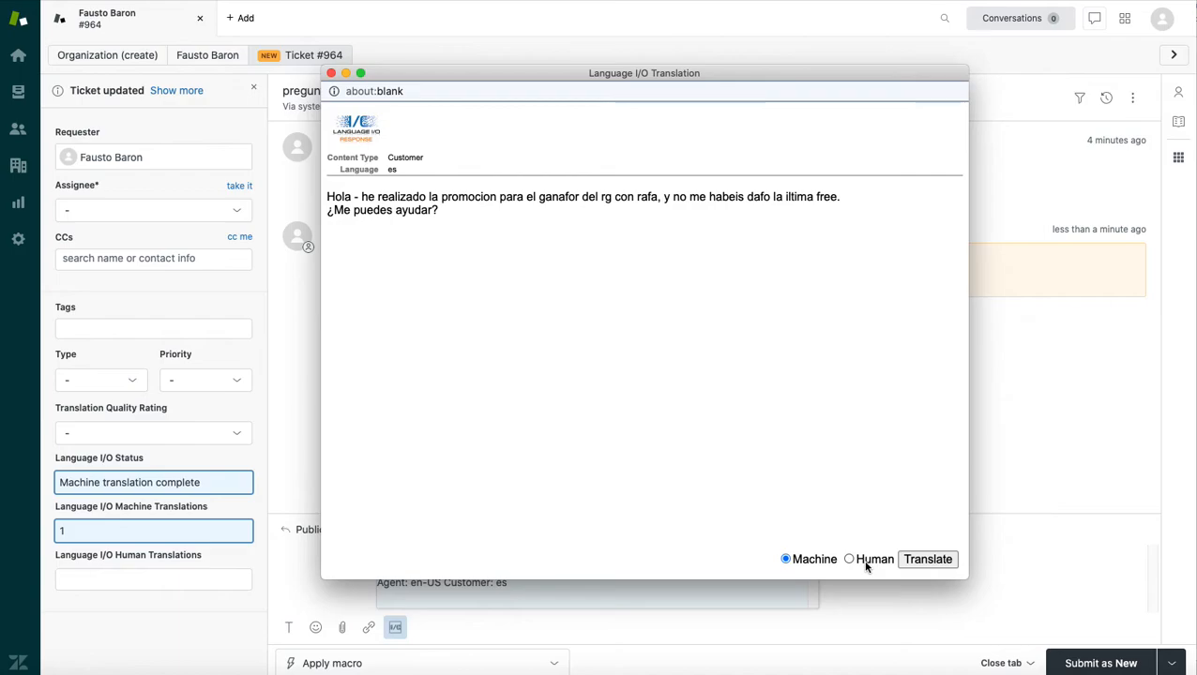
mouse_move(574, 382)
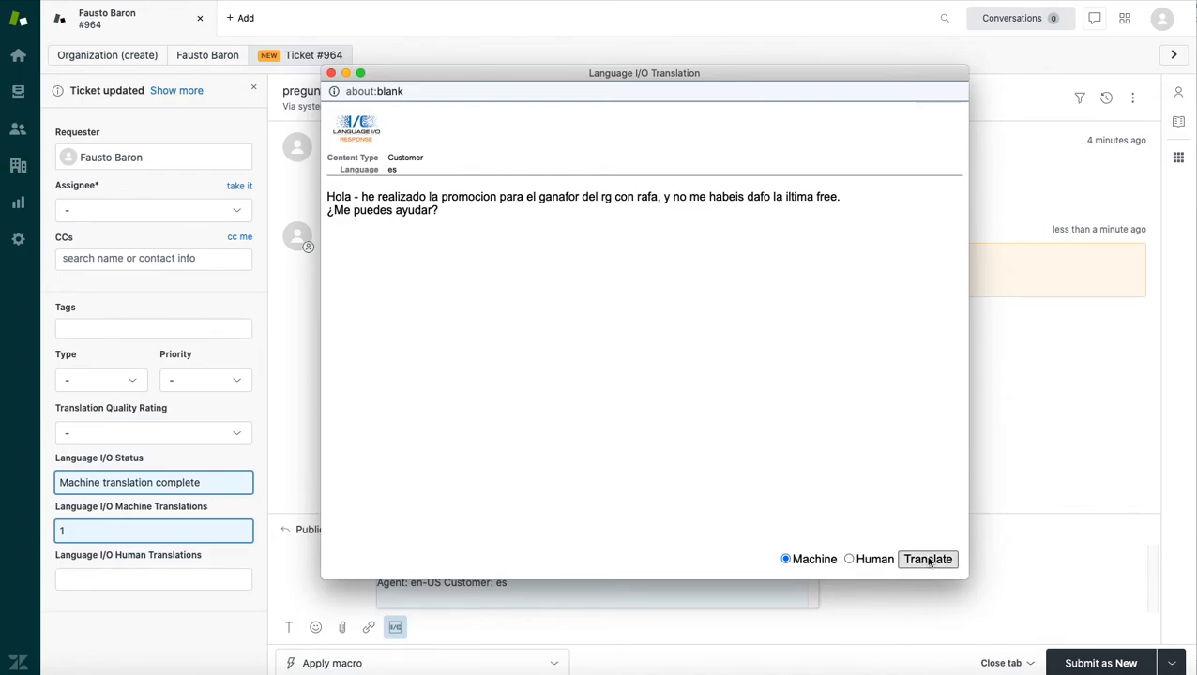
Post an English machine translation of the customer's comment and set Machine Translations to 2.
left_click(927, 559)
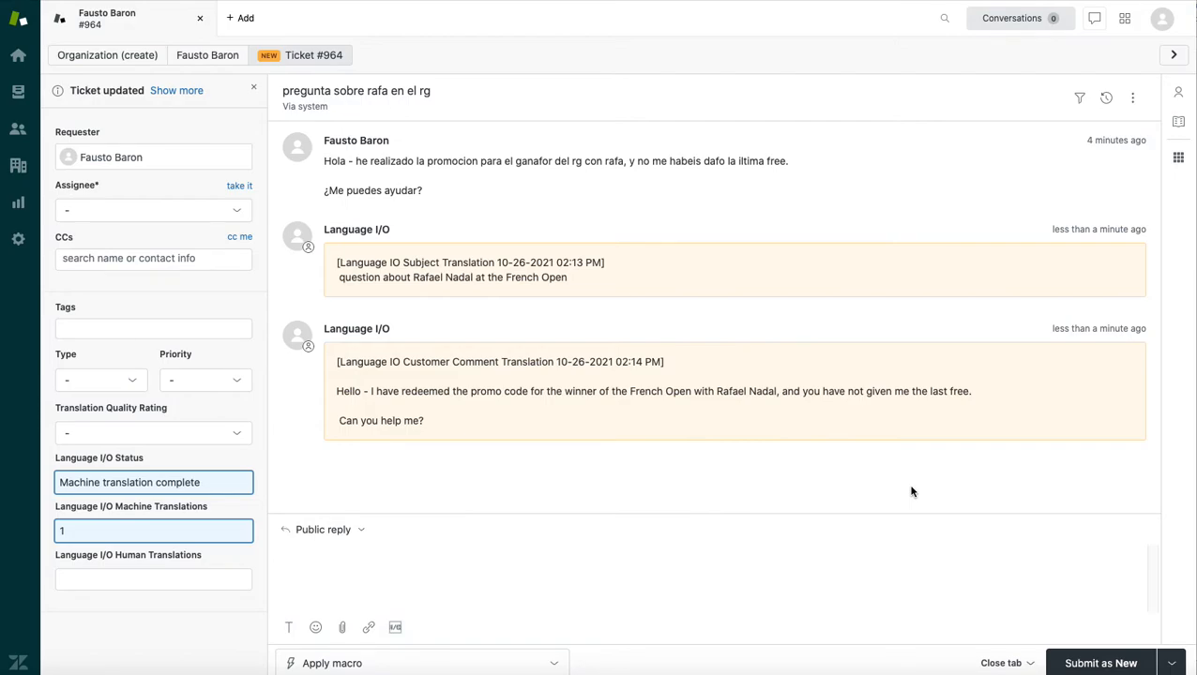
type("2")
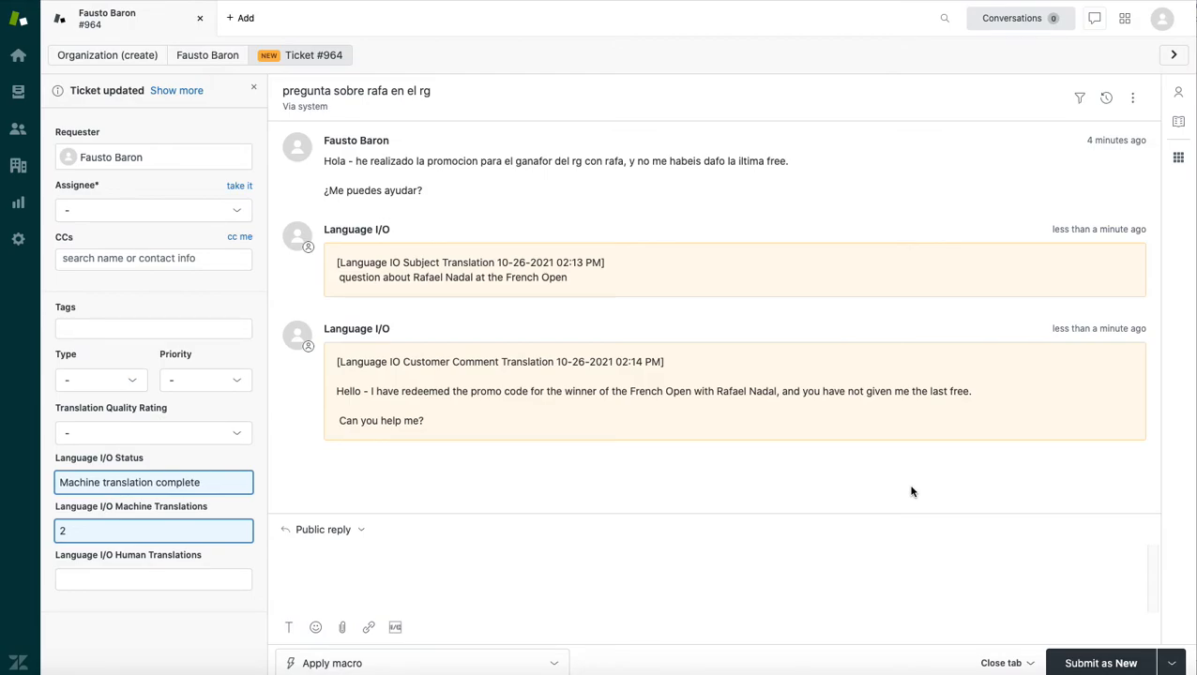
mouse_move(622, 497)
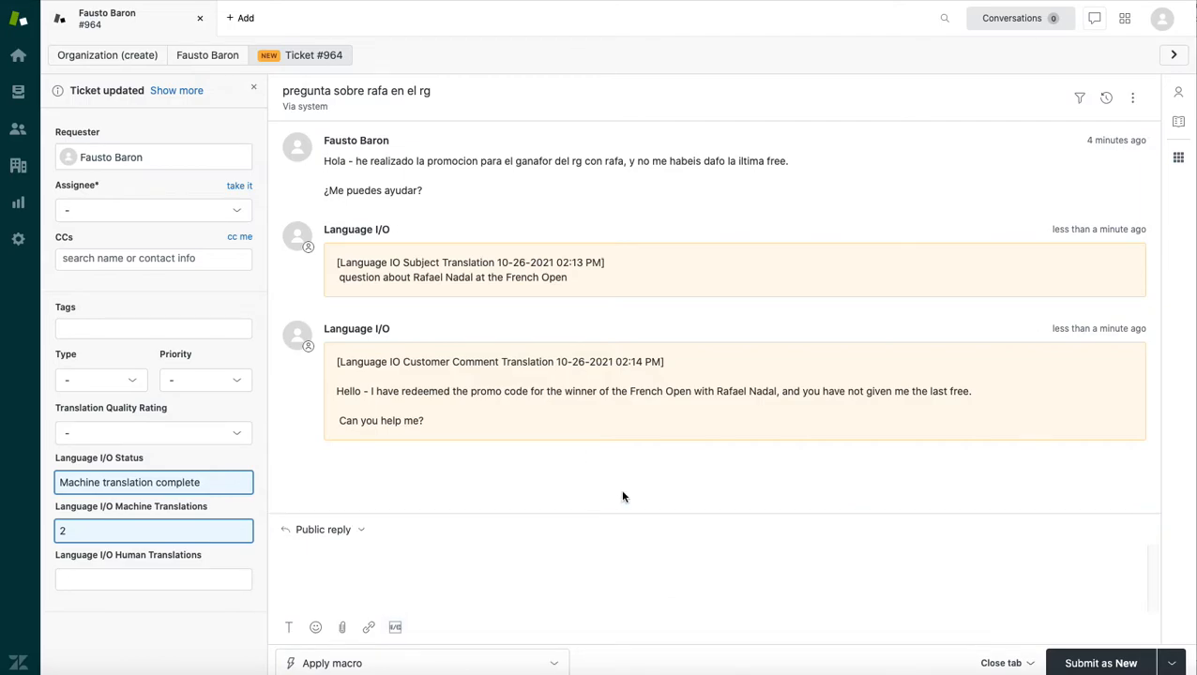
mouse_move(674, 431)
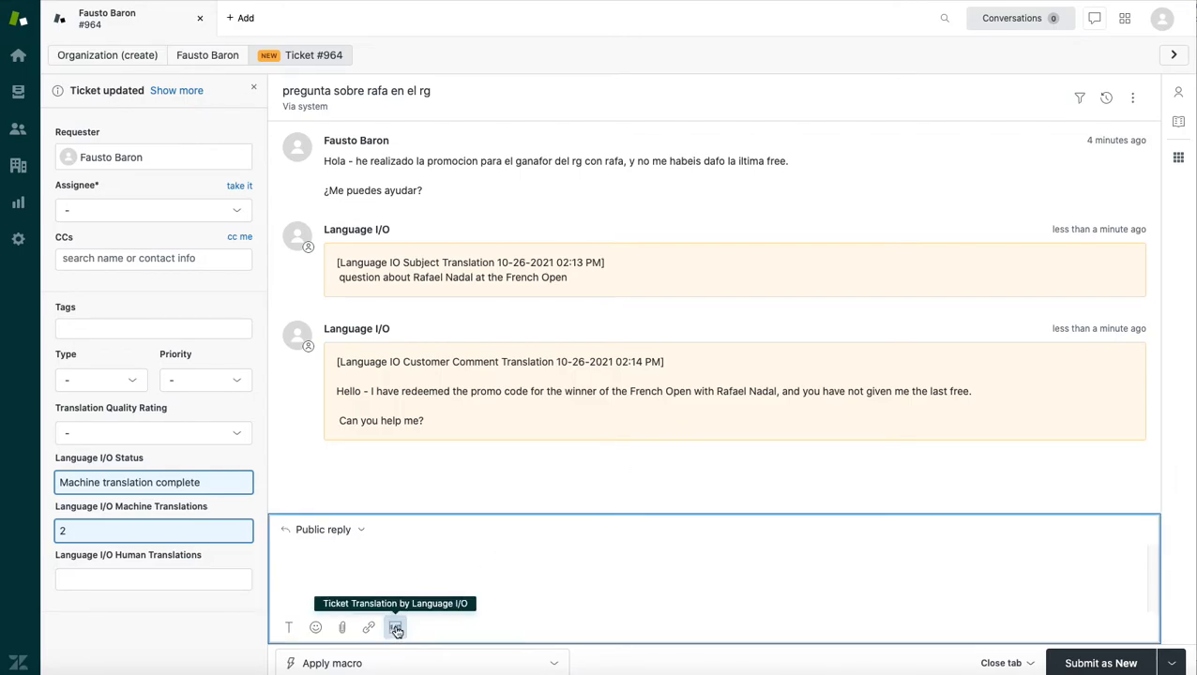
Reopen the Language I/O overview and retranslate the customer comment translation.
left_click(395, 628)
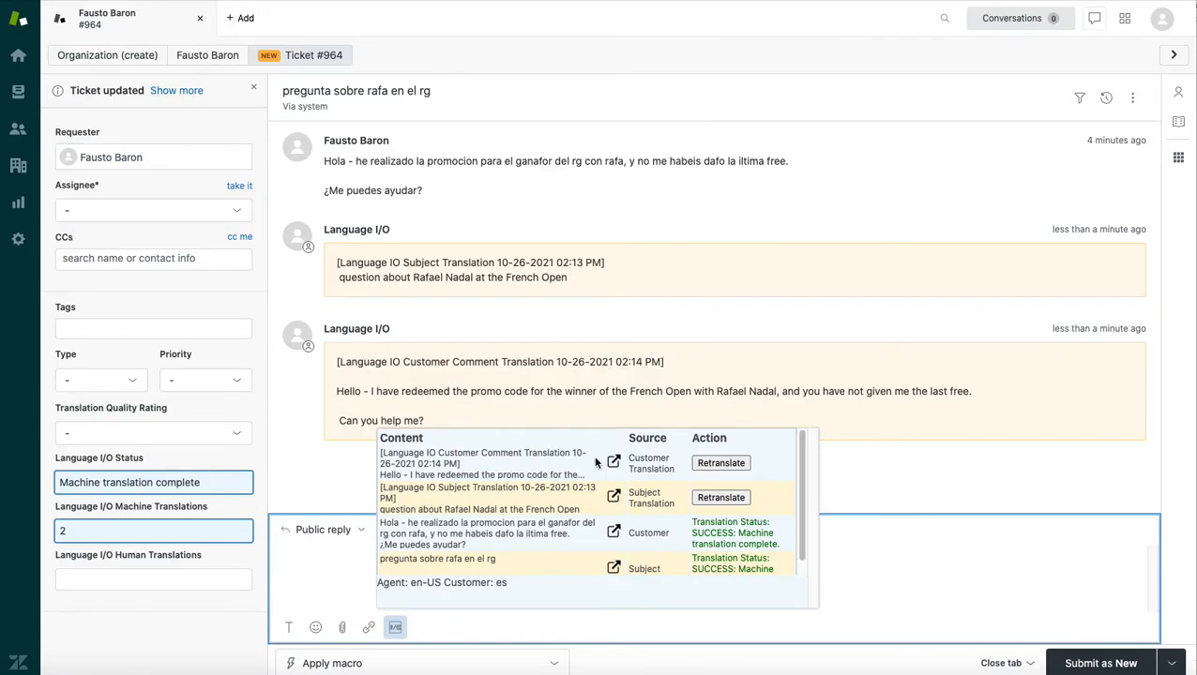
mouse_move(723, 475)
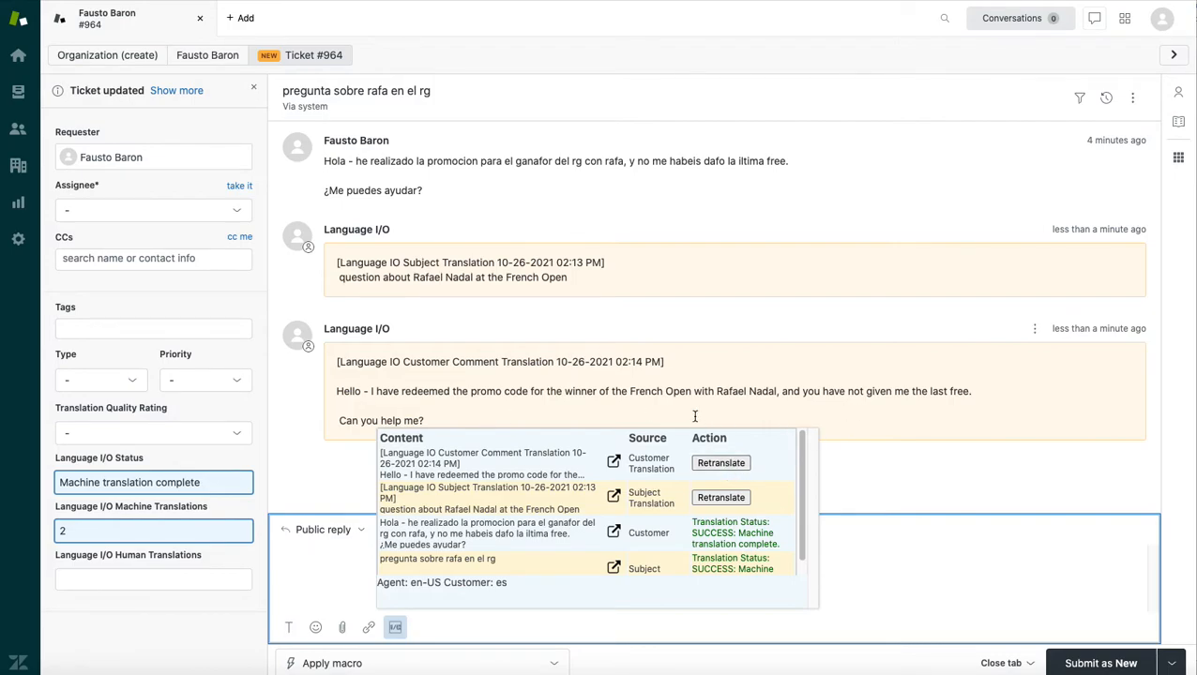
mouse_move(797, 415)
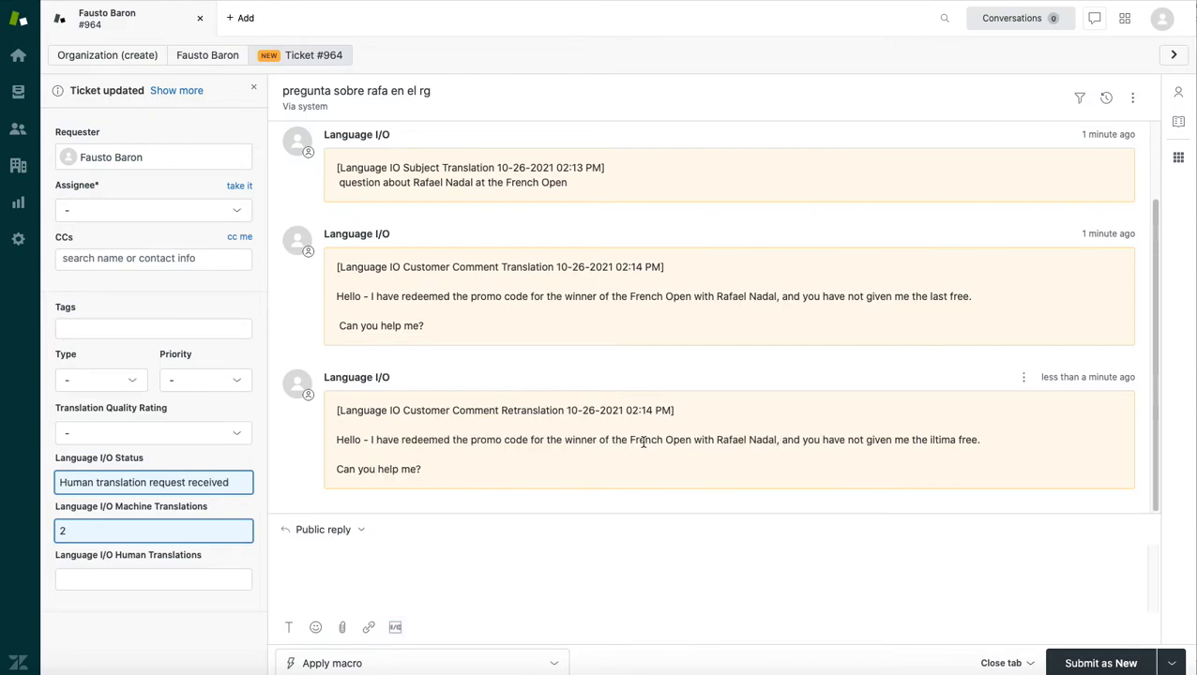
Log 1 human translation and draft a reply: Hello, happy to help, follow instructions, confirm.
type("1")
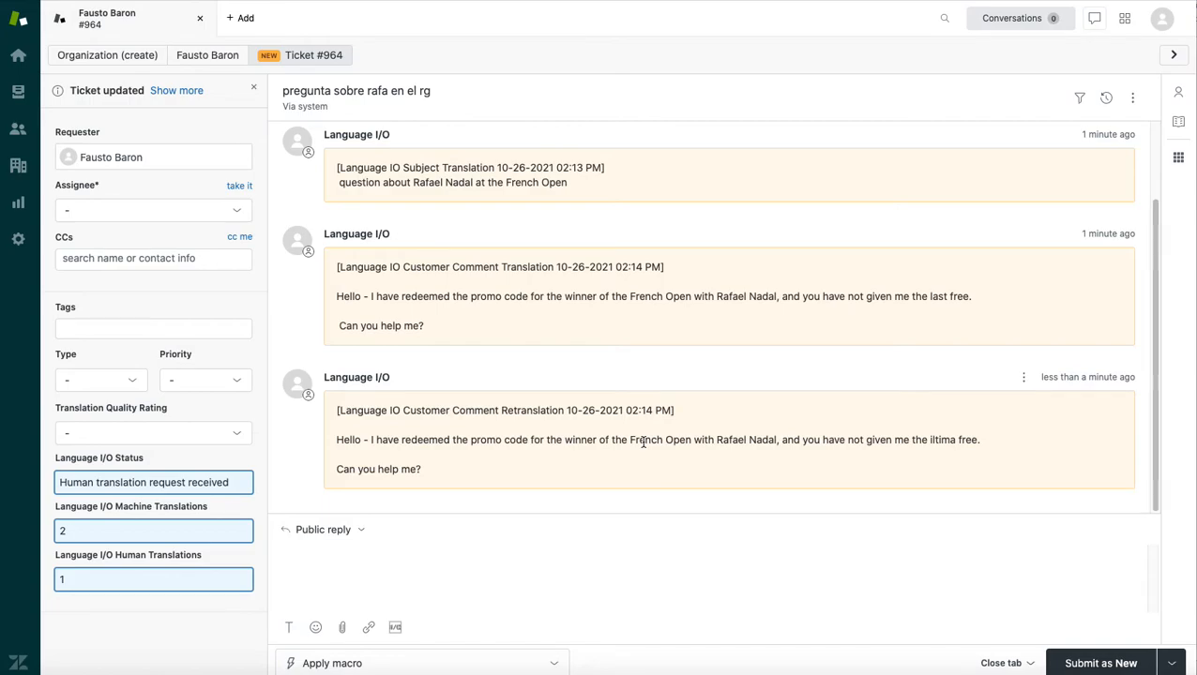
left_click(422, 556)
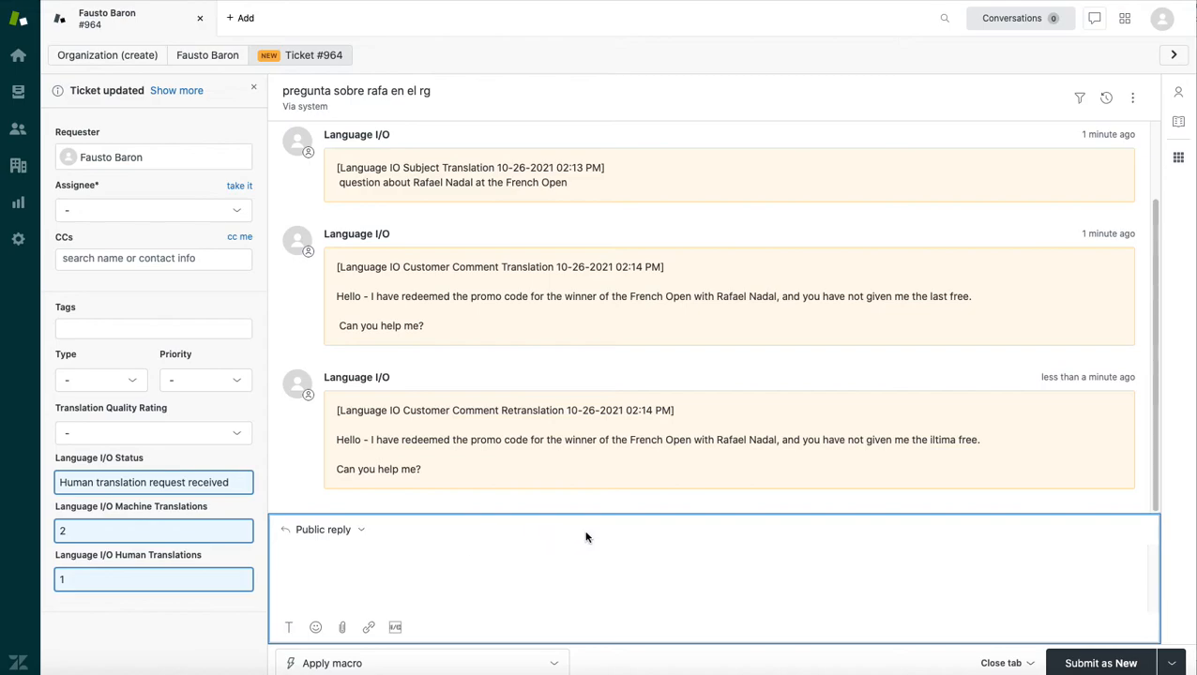
mouse_move(561, 550)
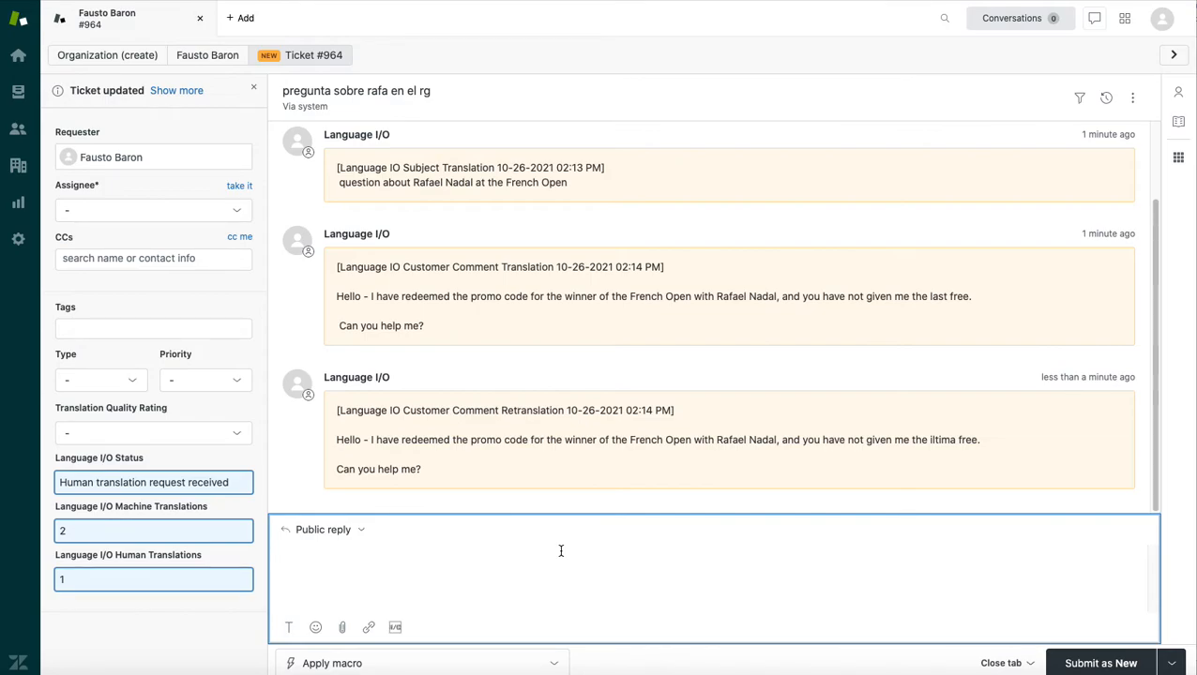
type("Hello FAs")
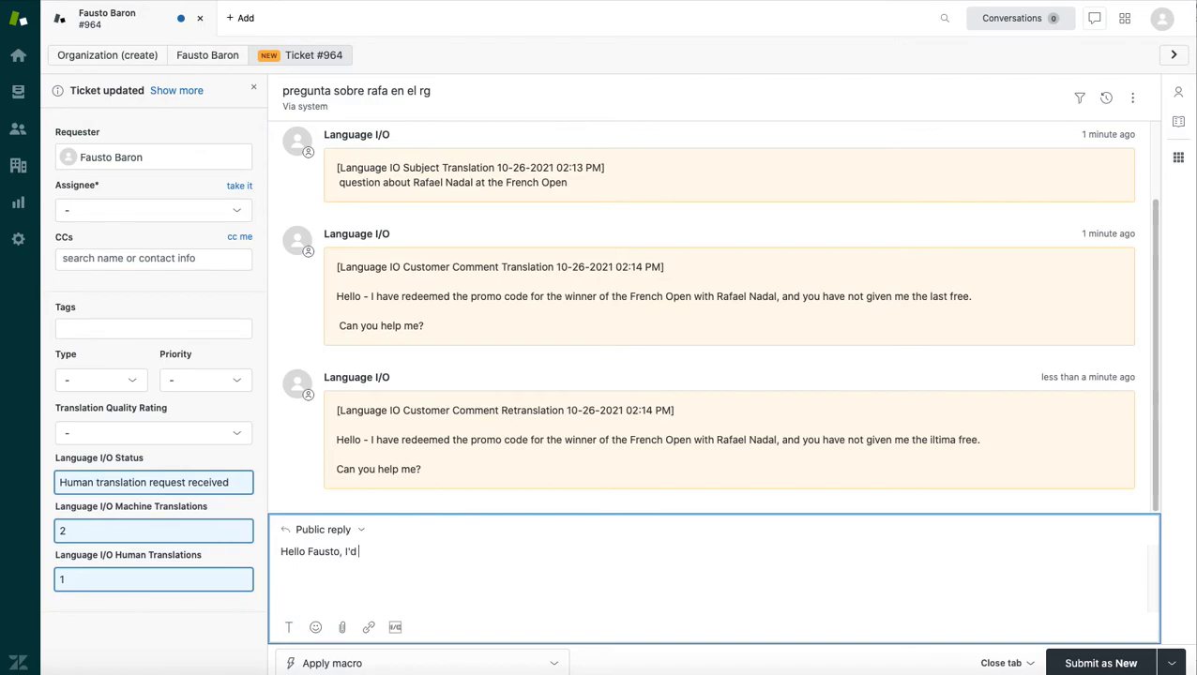
type("be happy to help")
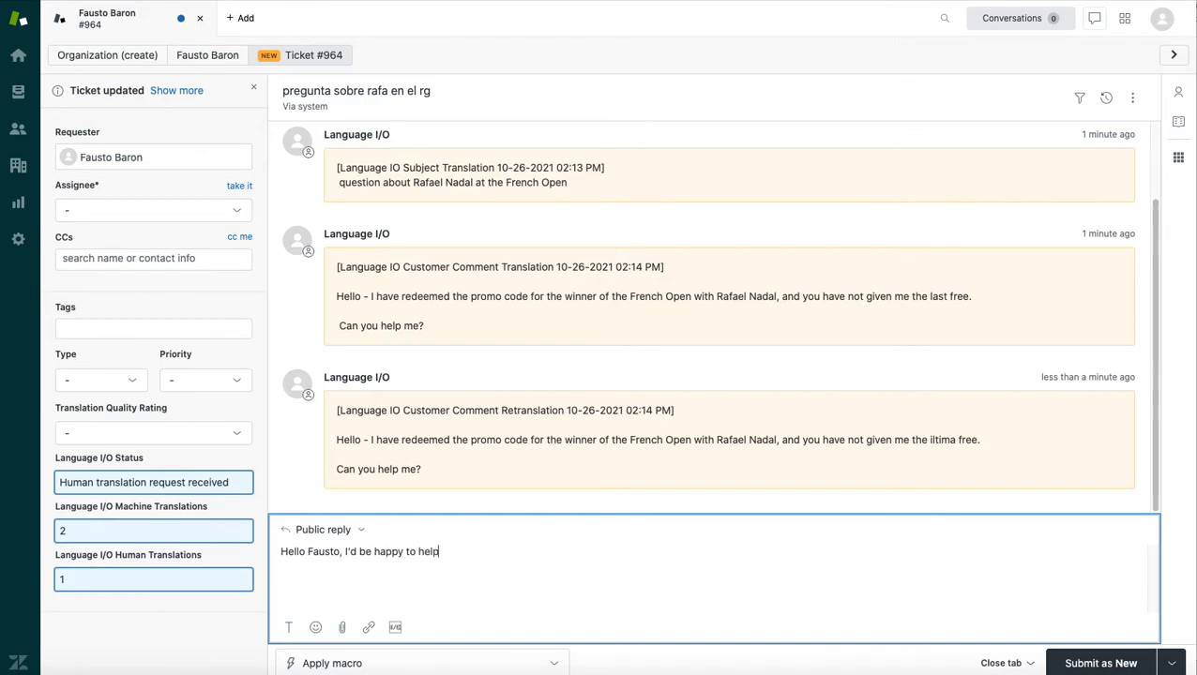
type("you!")
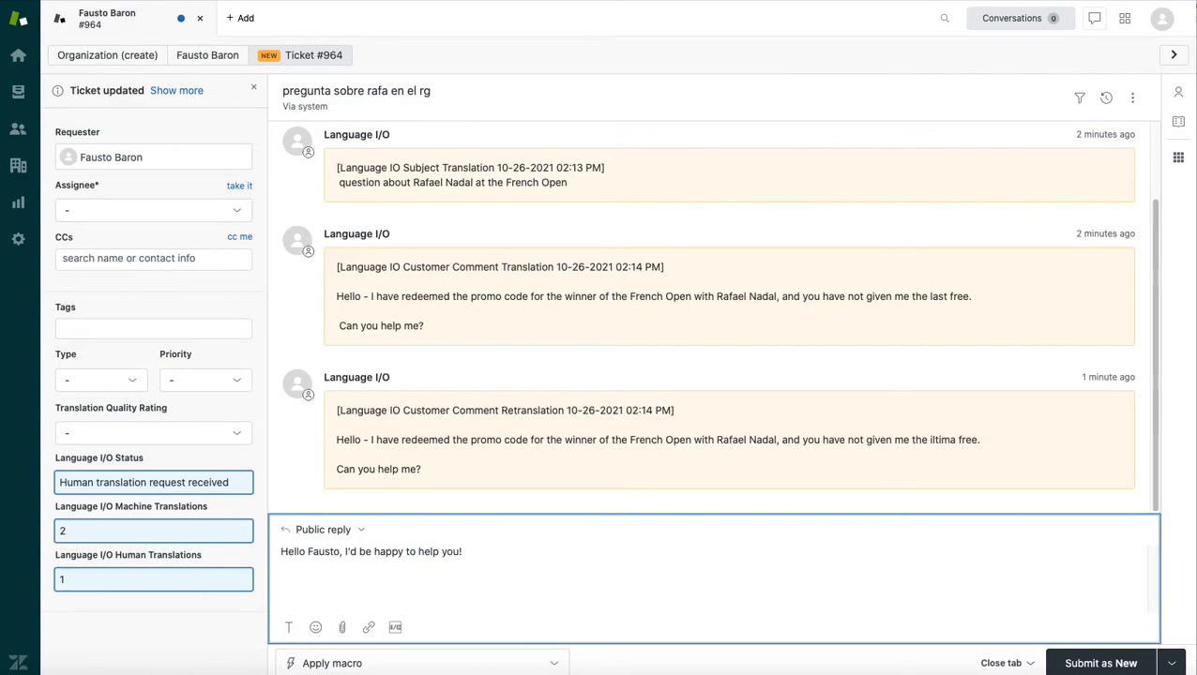
type("Please")
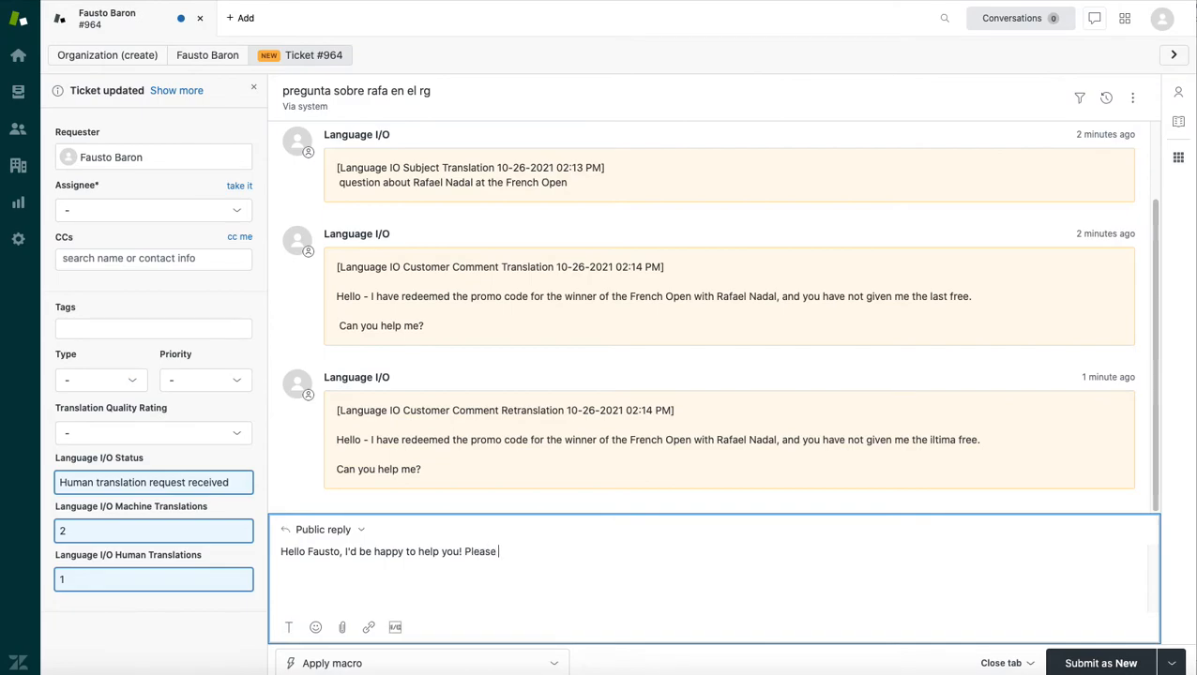
type("follow the instructions I'm providing below and let me k")
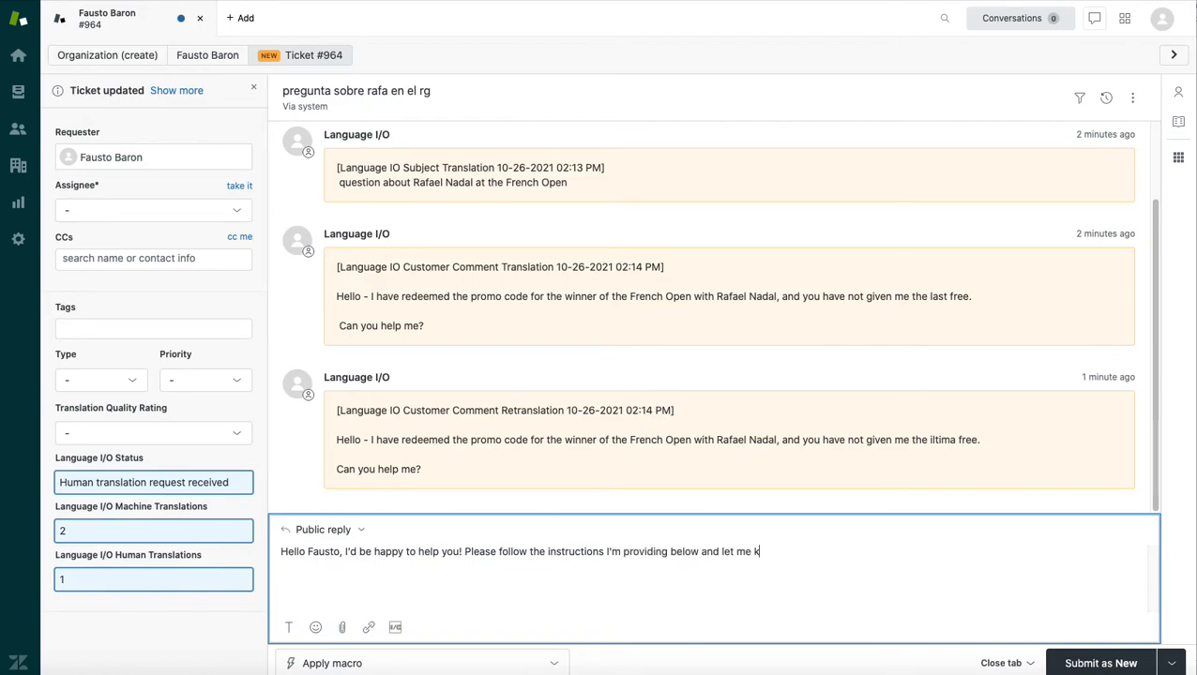
type("now if that solved your problem!")
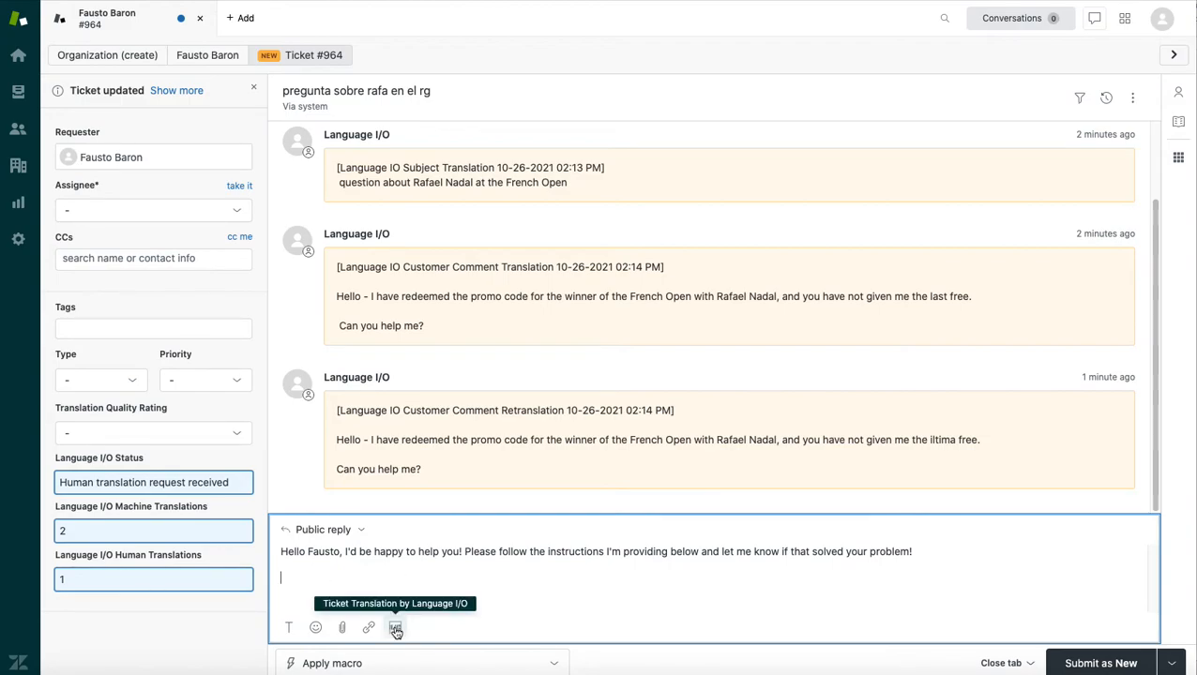
Send the Current Text reply to Language I/O for Machine translation into Spanish.
left_click(395, 627)
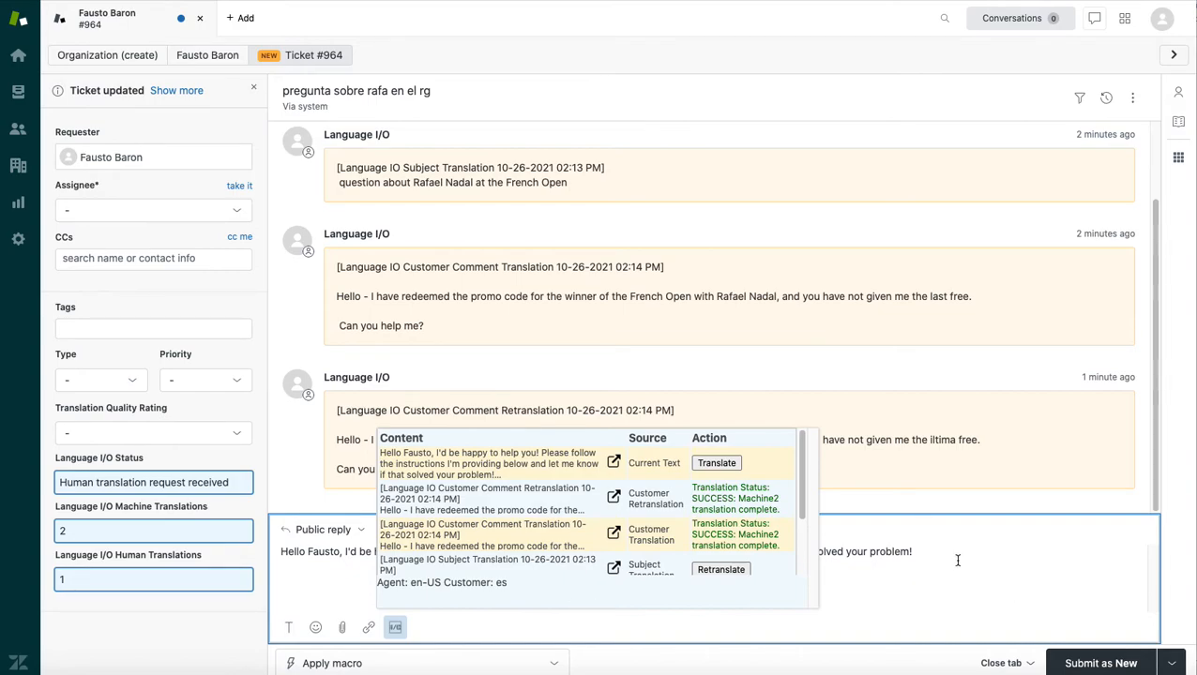
mouse_move(638, 474)
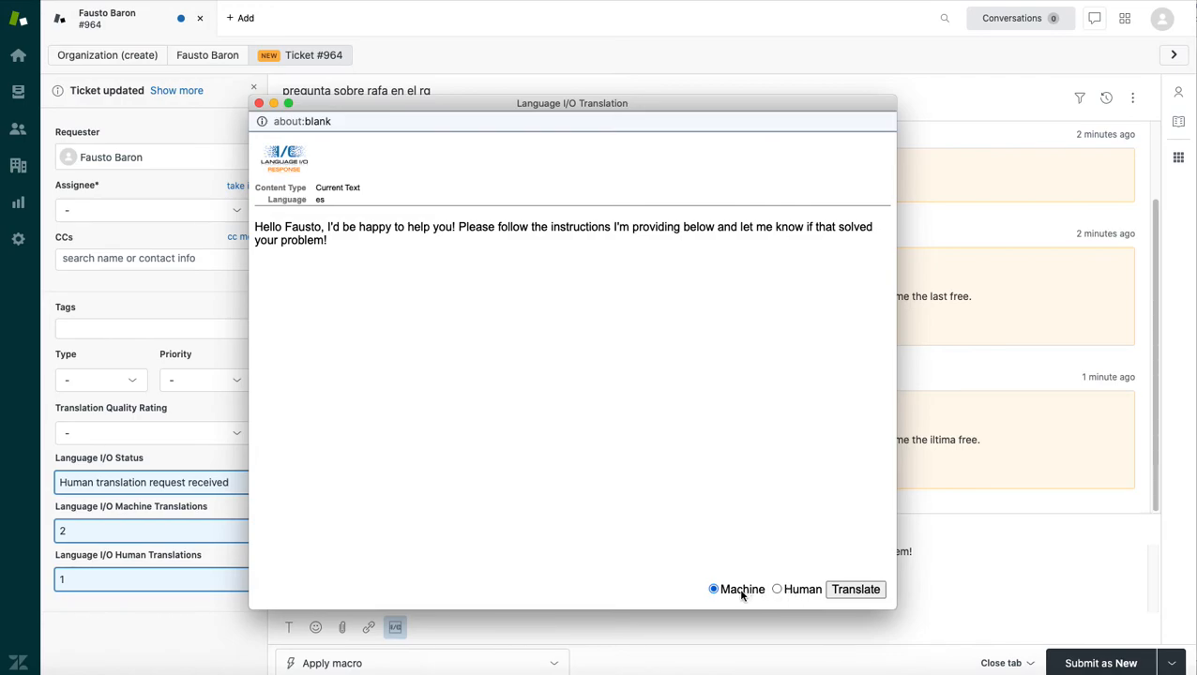
left_click(777, 589)
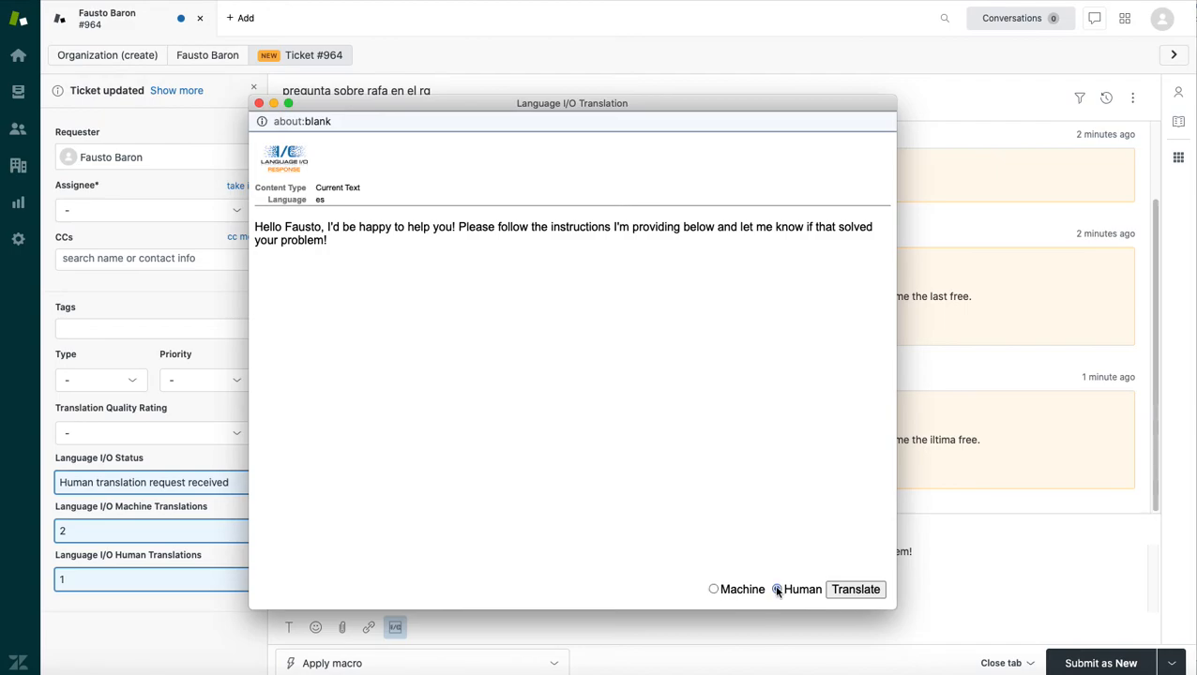
left_click(776, 588)
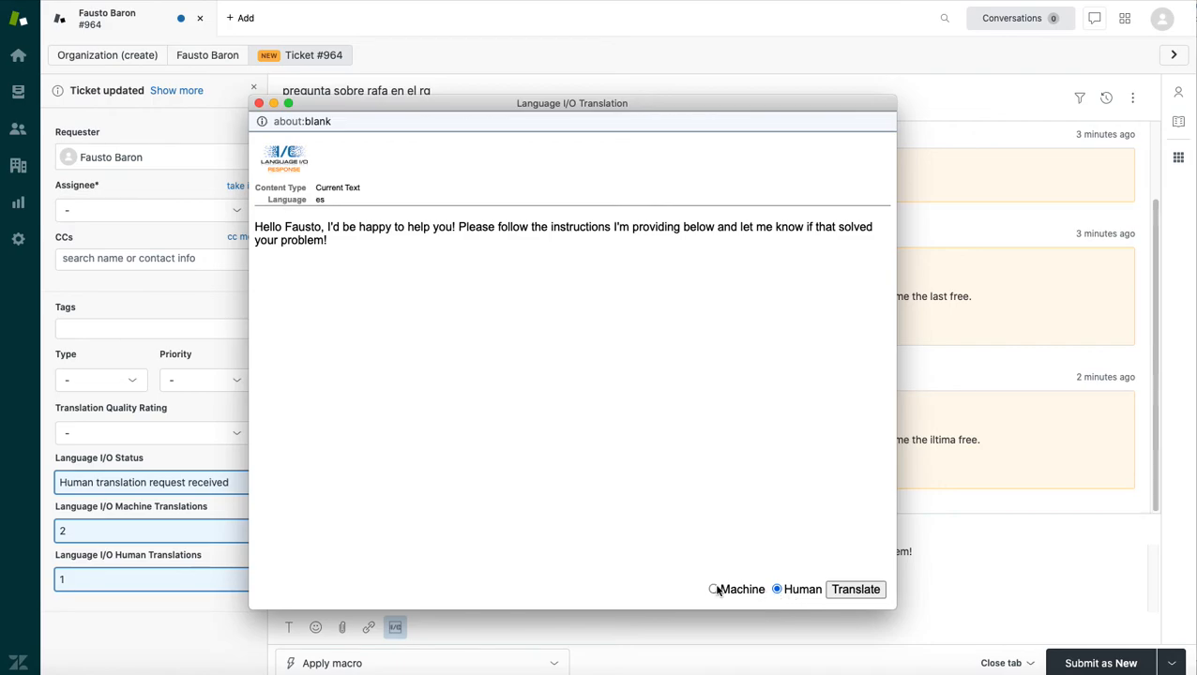
left_click(714, 589)
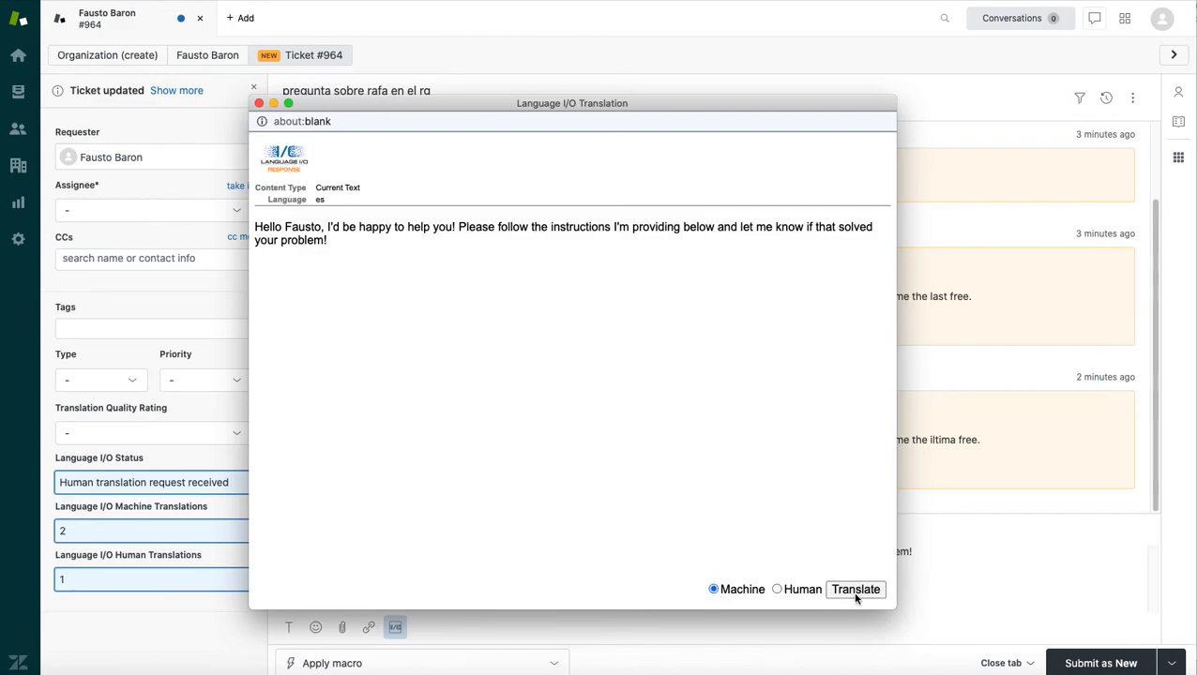
left_click(854, 589)
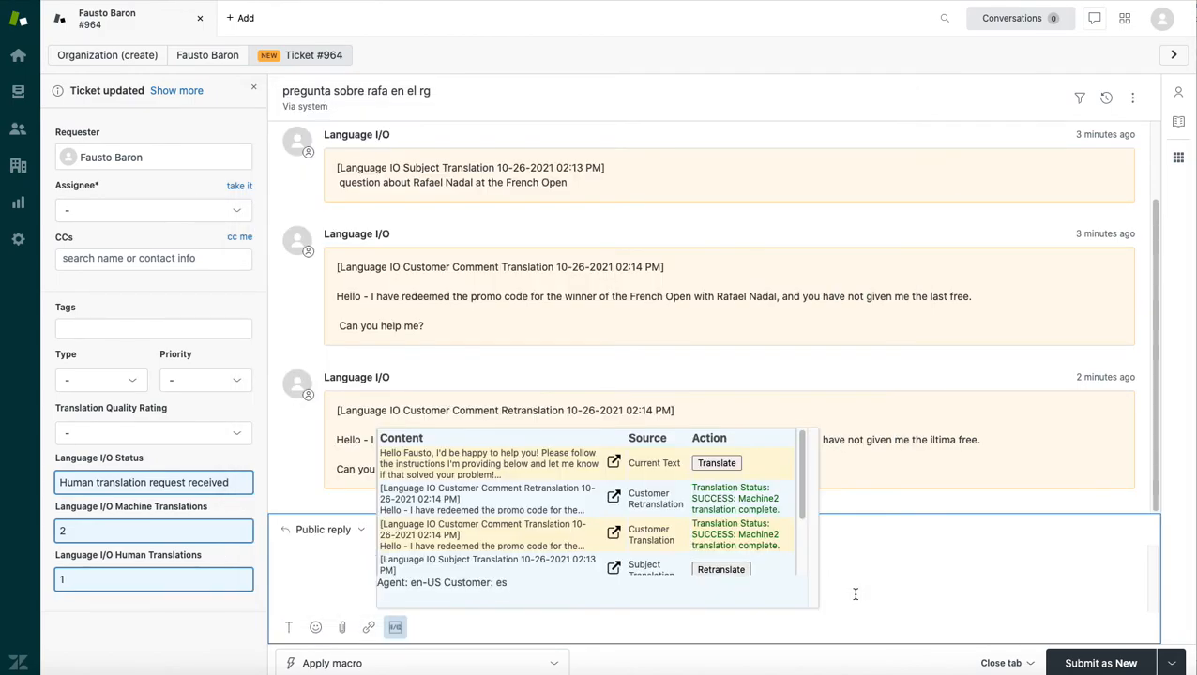
scroll("down", 3)
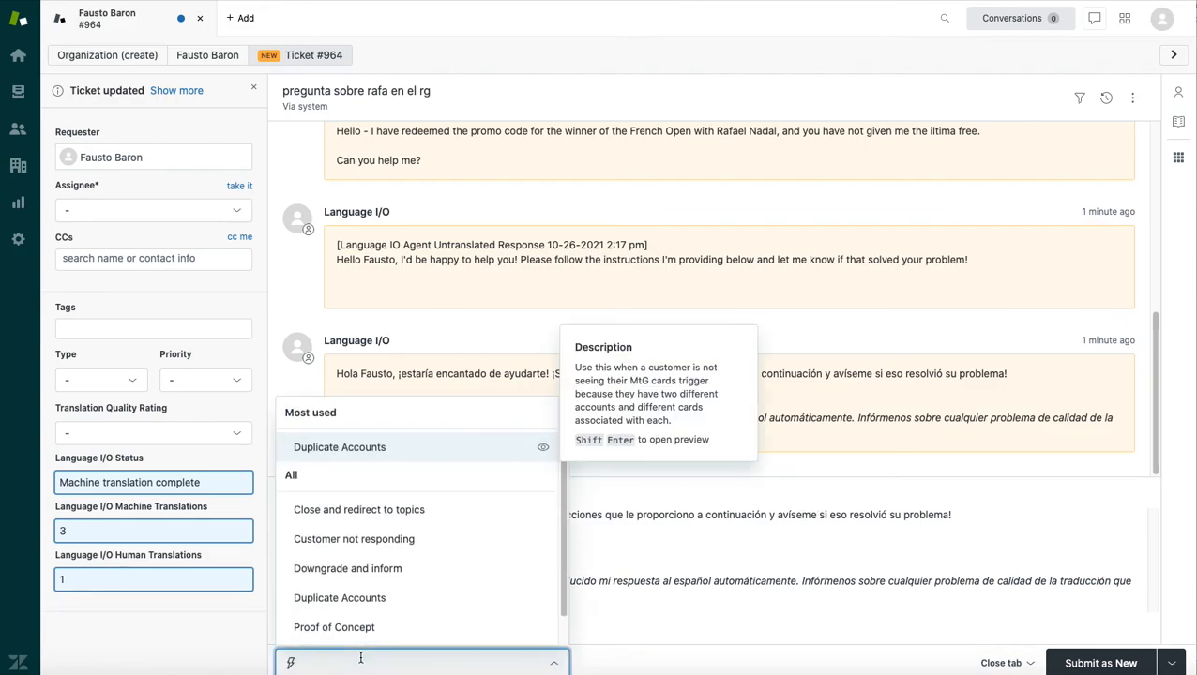
mouse_move(339, 598)
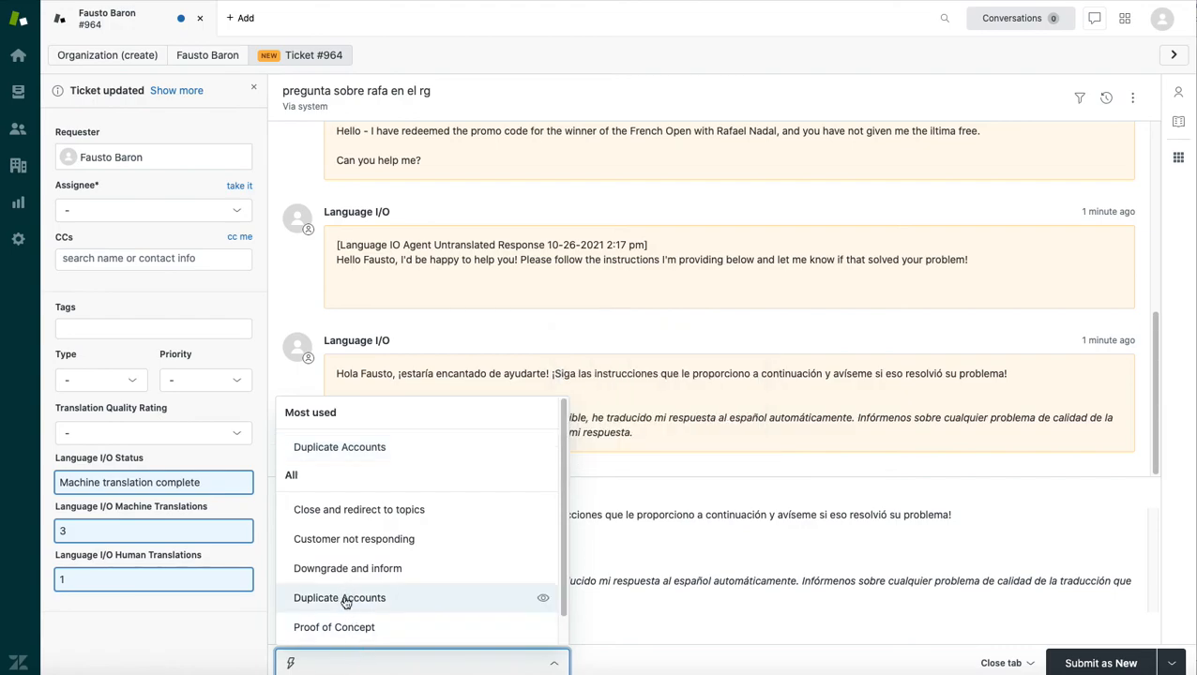
mouse_move(339, 597)
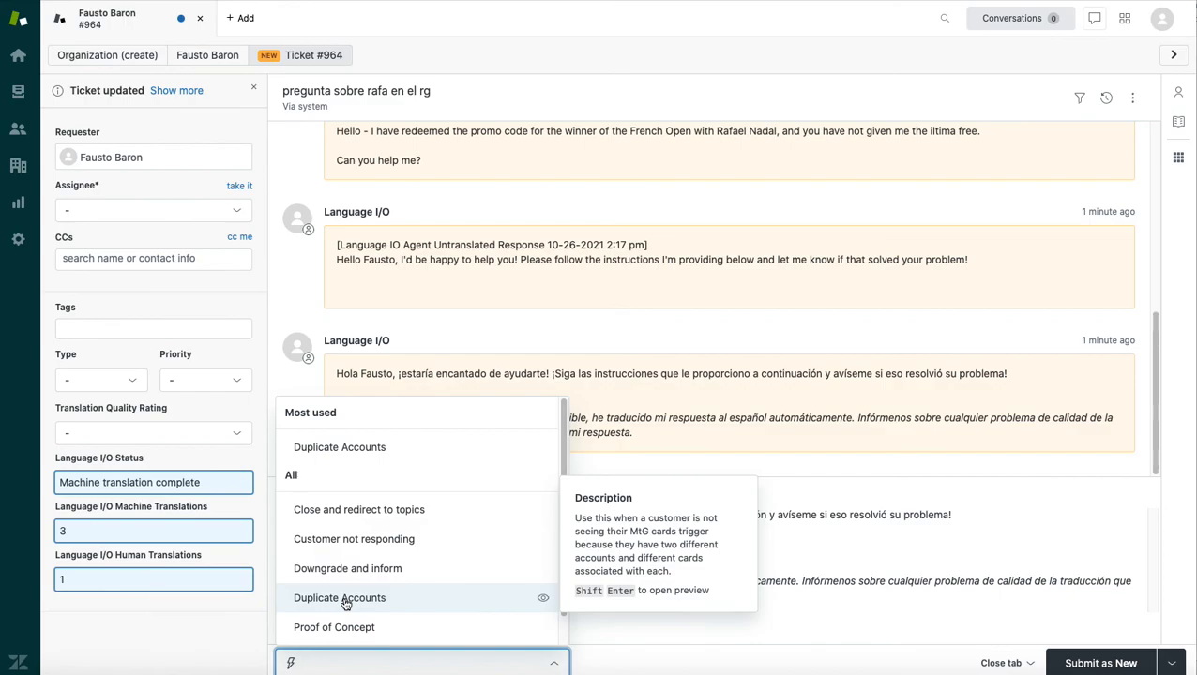
Apply the Duplicate Accounts macro to the Spanish reply and submit as New.
left_click(339, 597)
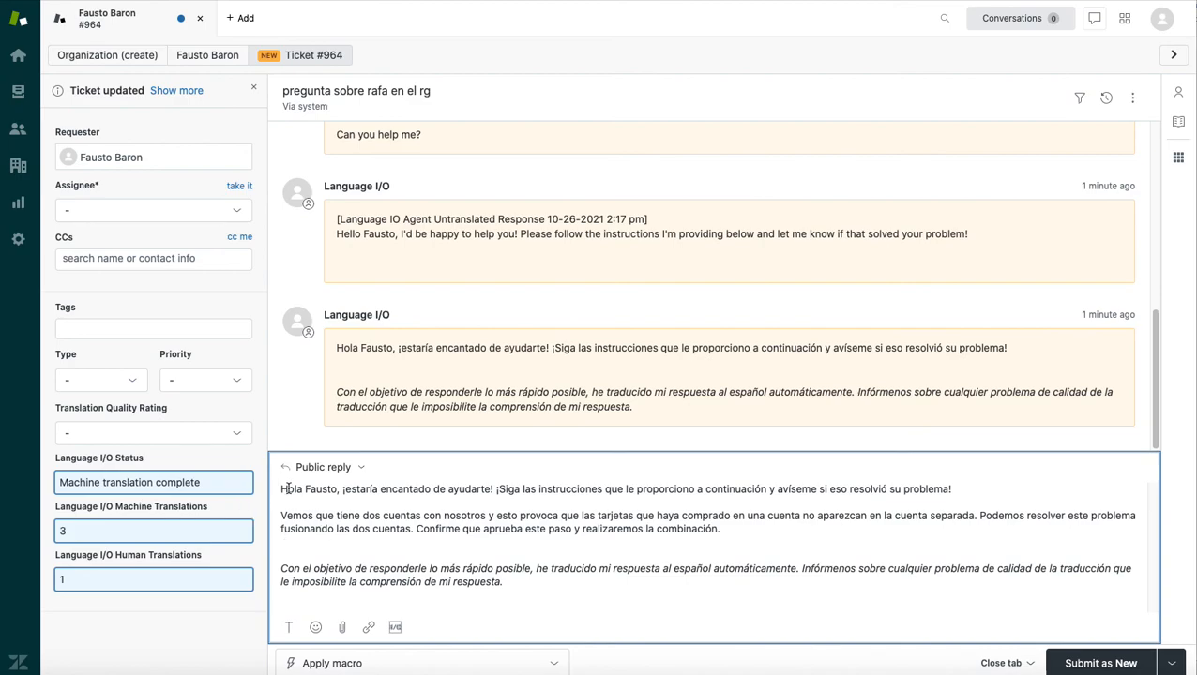
mouse_move(675, 489)
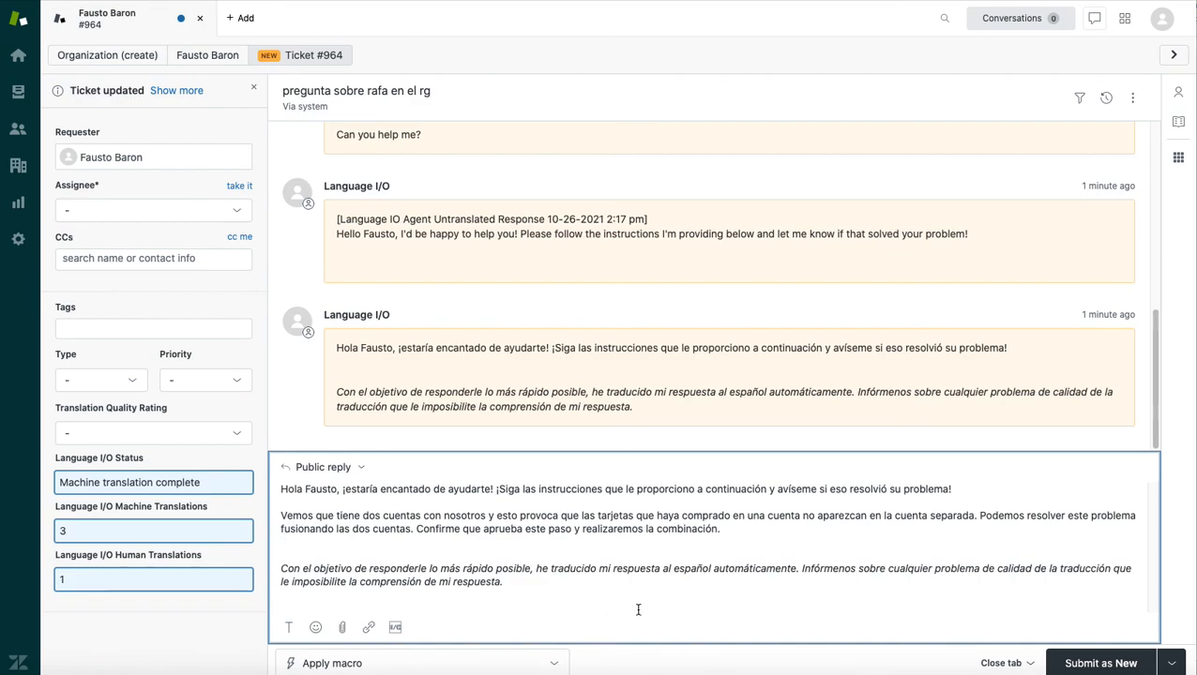
mouse_move(1090, 652)
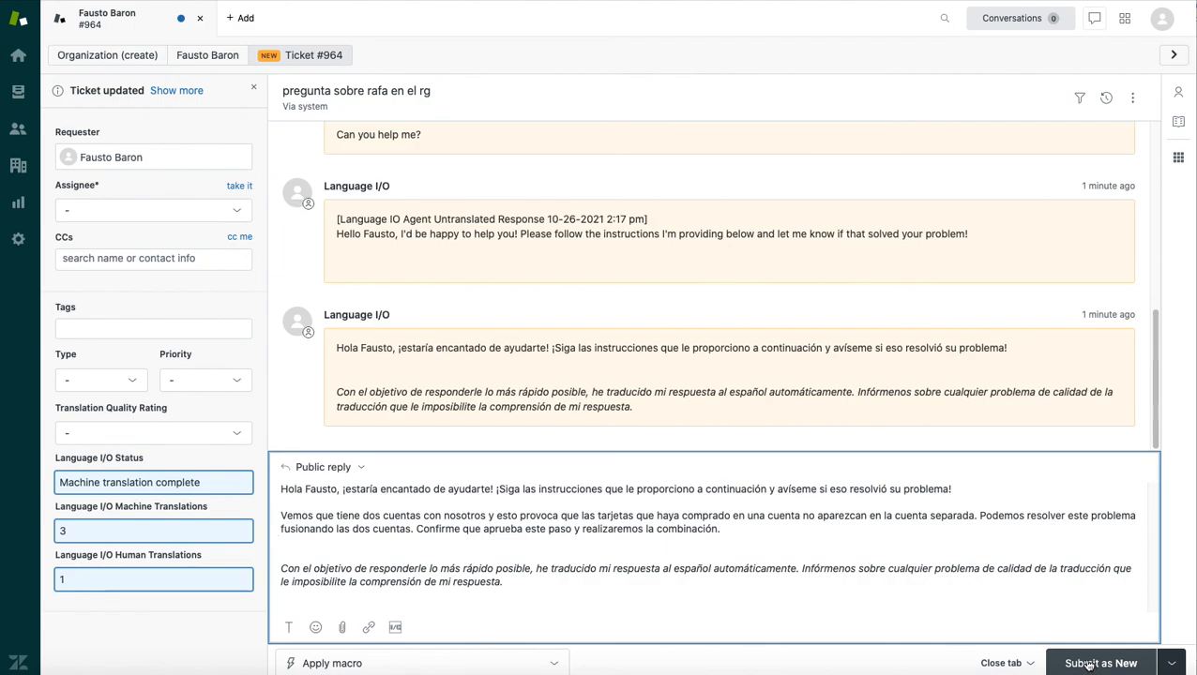
left_click(1100, 663)
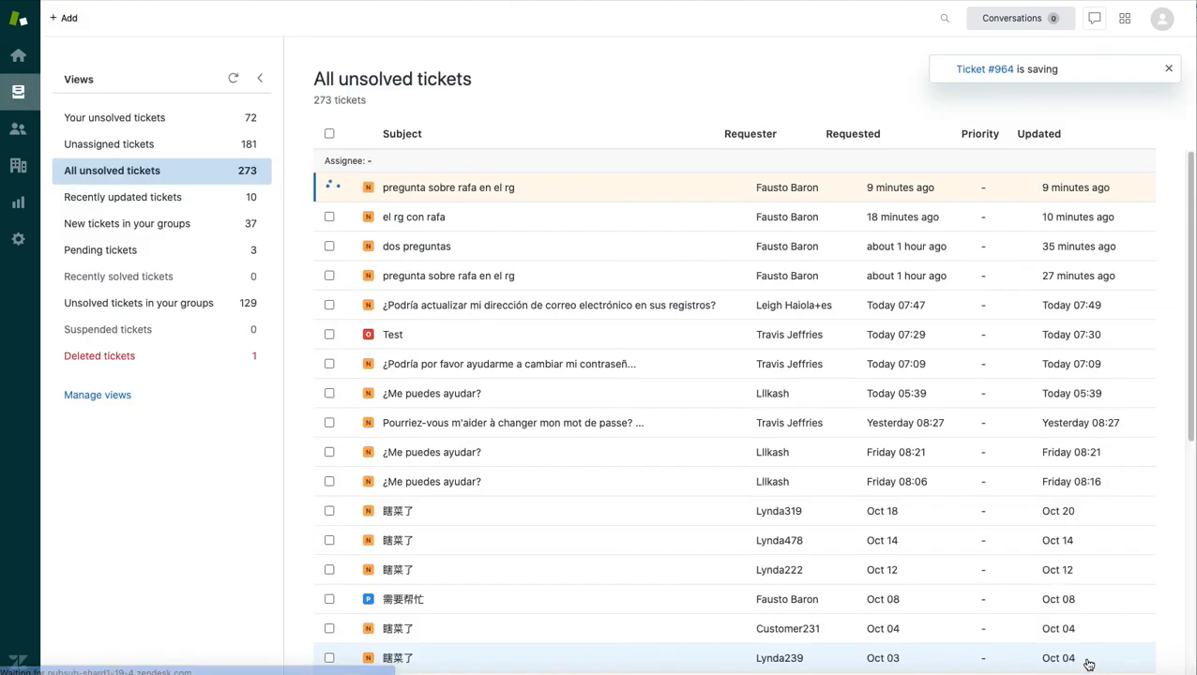